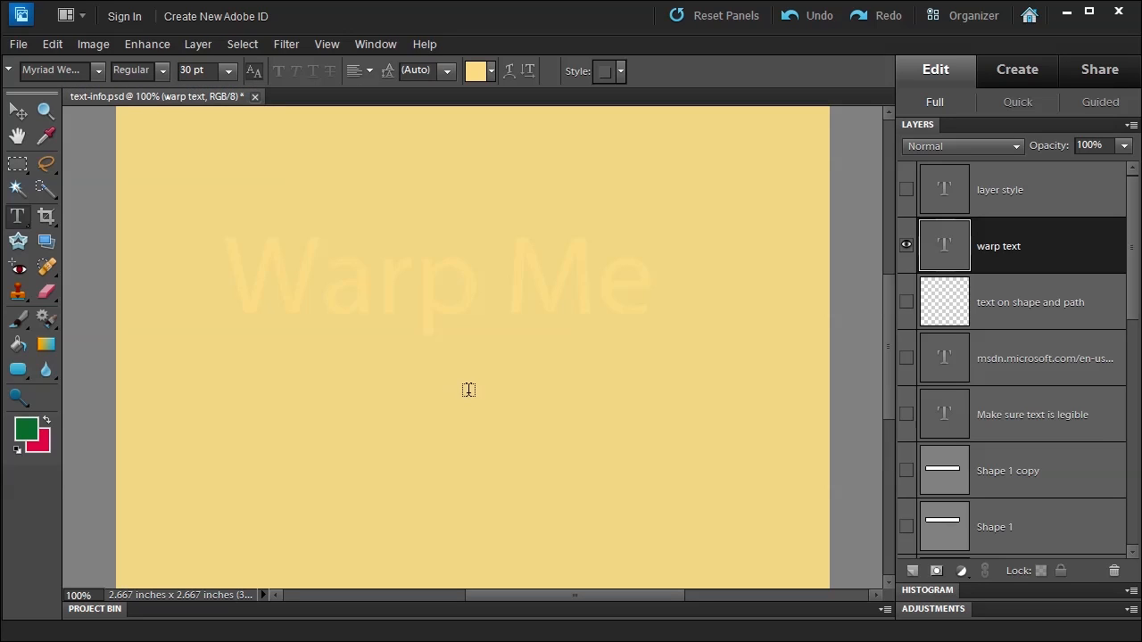
mouse_move(824, 304)
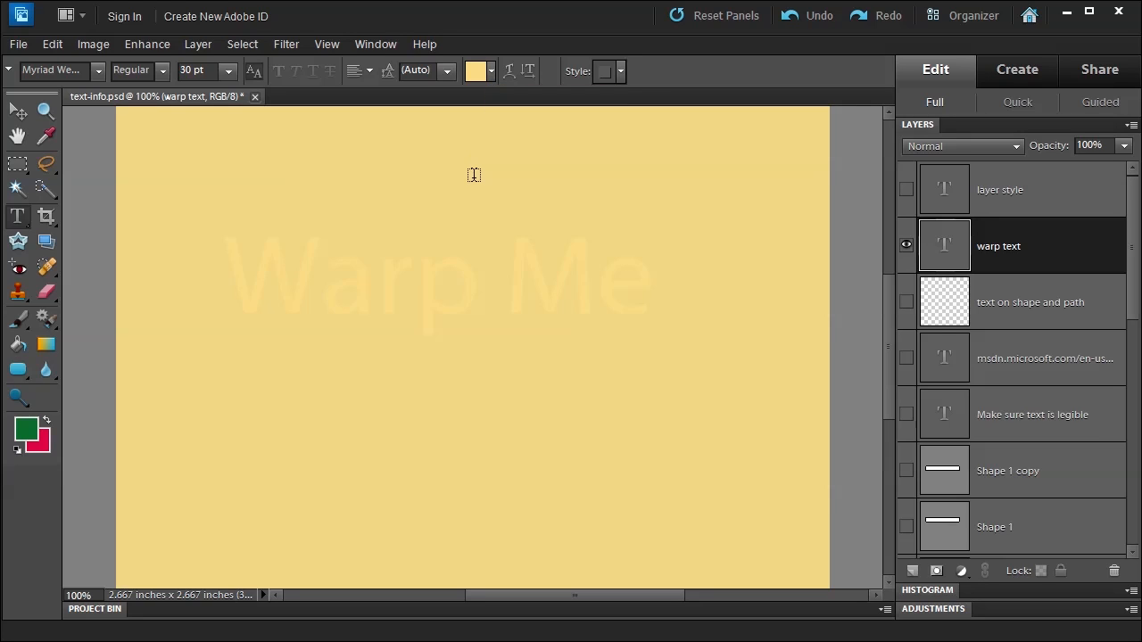
mouse_move(444, 229)
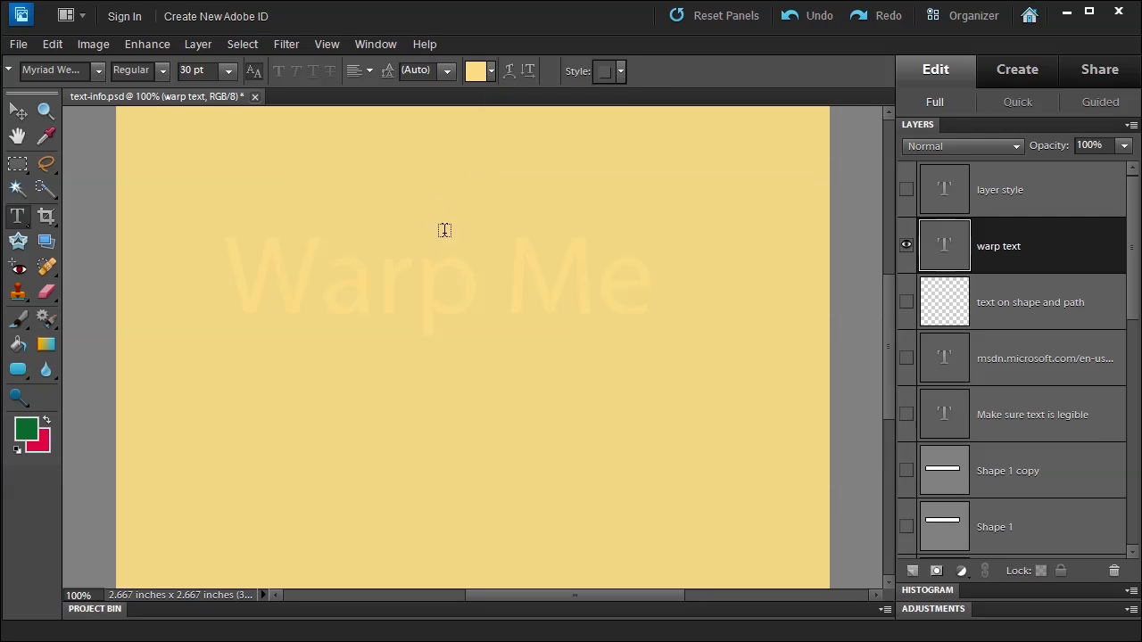
mouse_move(421, 264)
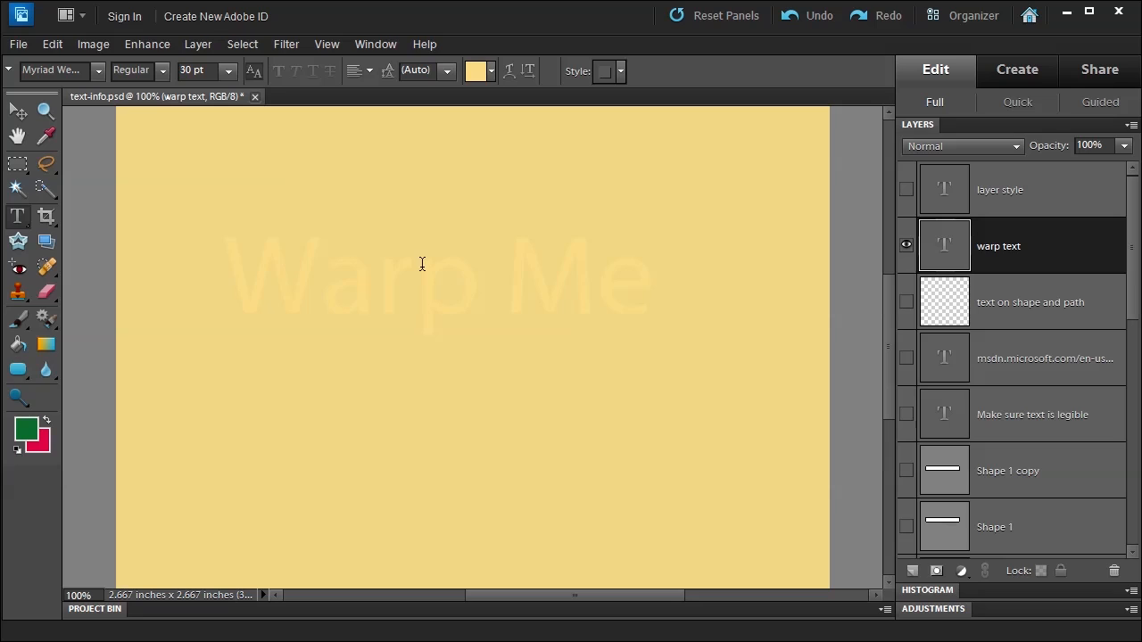
mouse_move(417, 272)
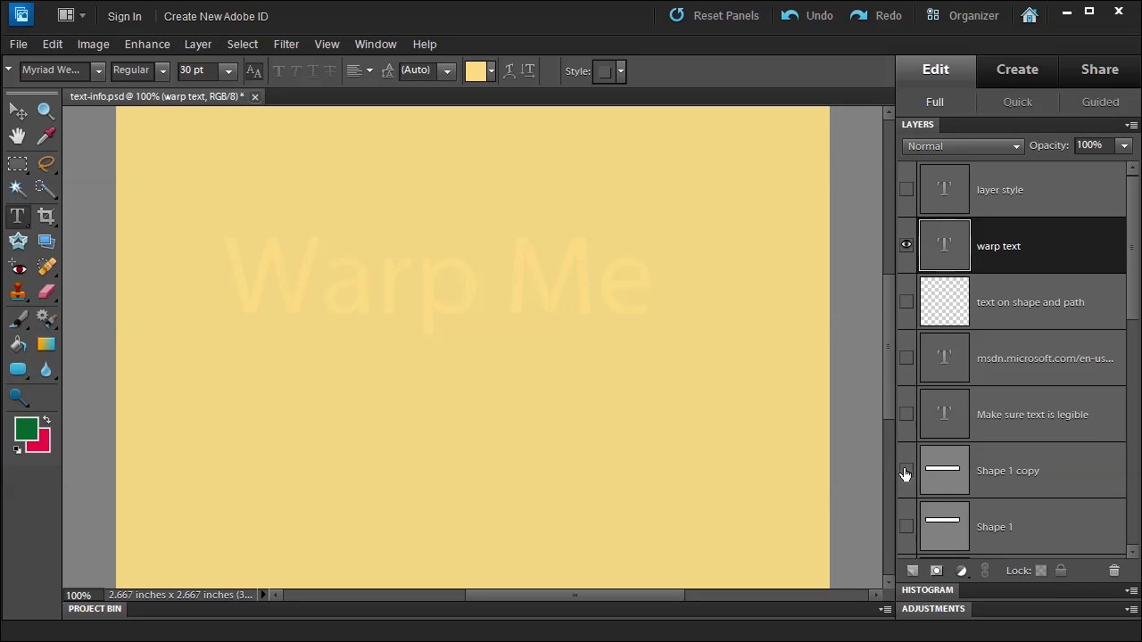
- Show the red bar layer beneath 'Warp Me', then hide it again
click(906, 526)
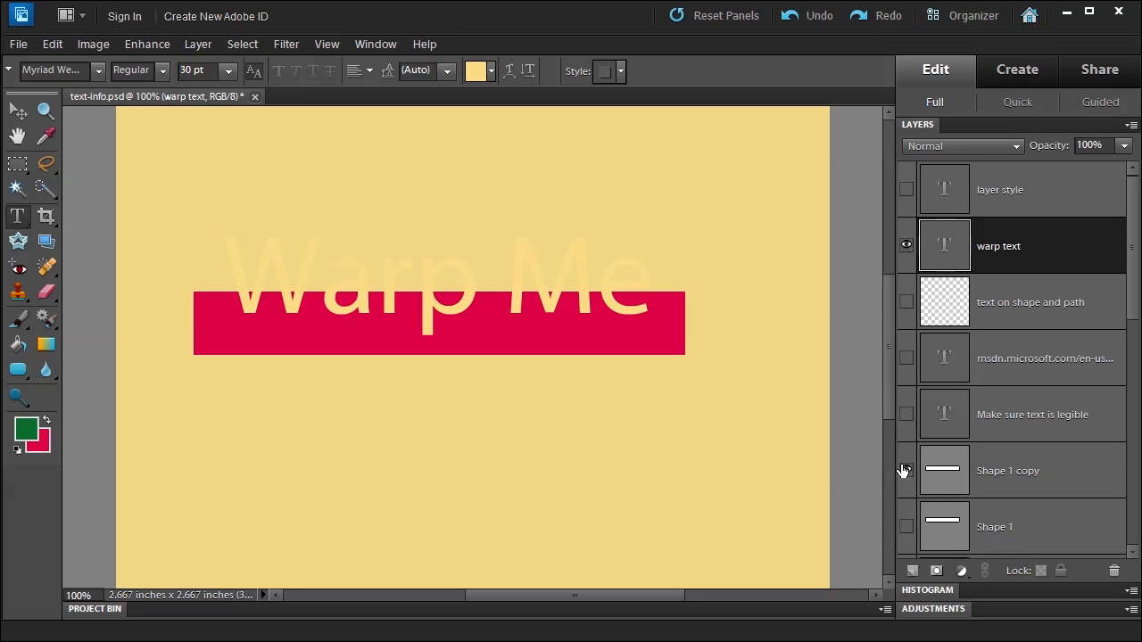
click(198, 43)
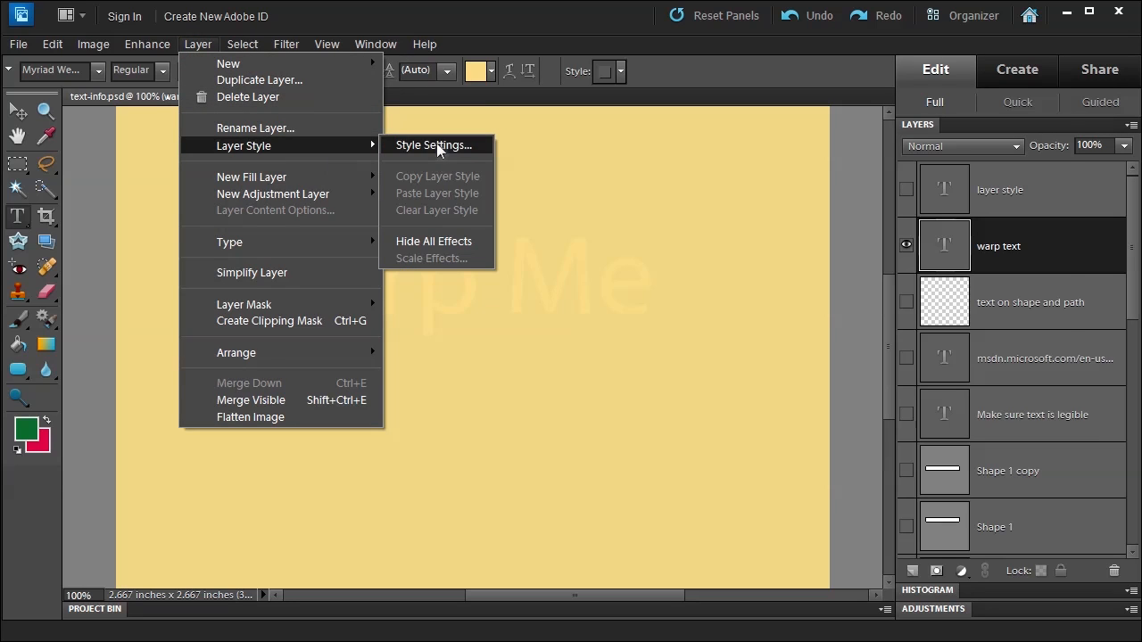
- Preview Drop Shadow and a downward Bevel on 'Warp Me' in Style Settings, then cancel them
click(435, 144)
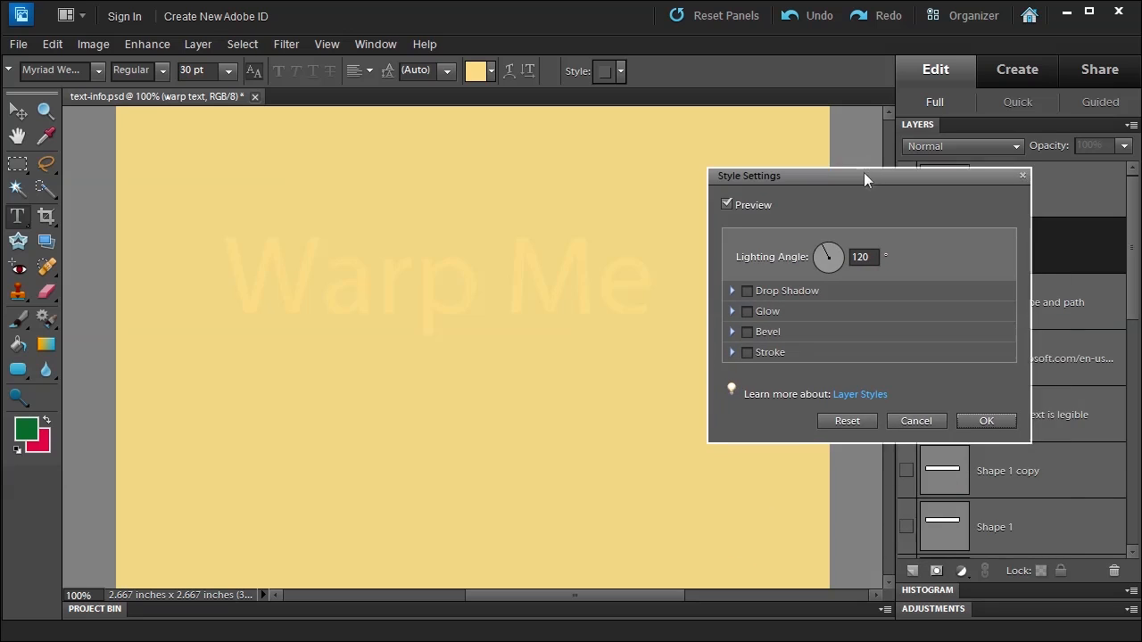
click(746, 289)
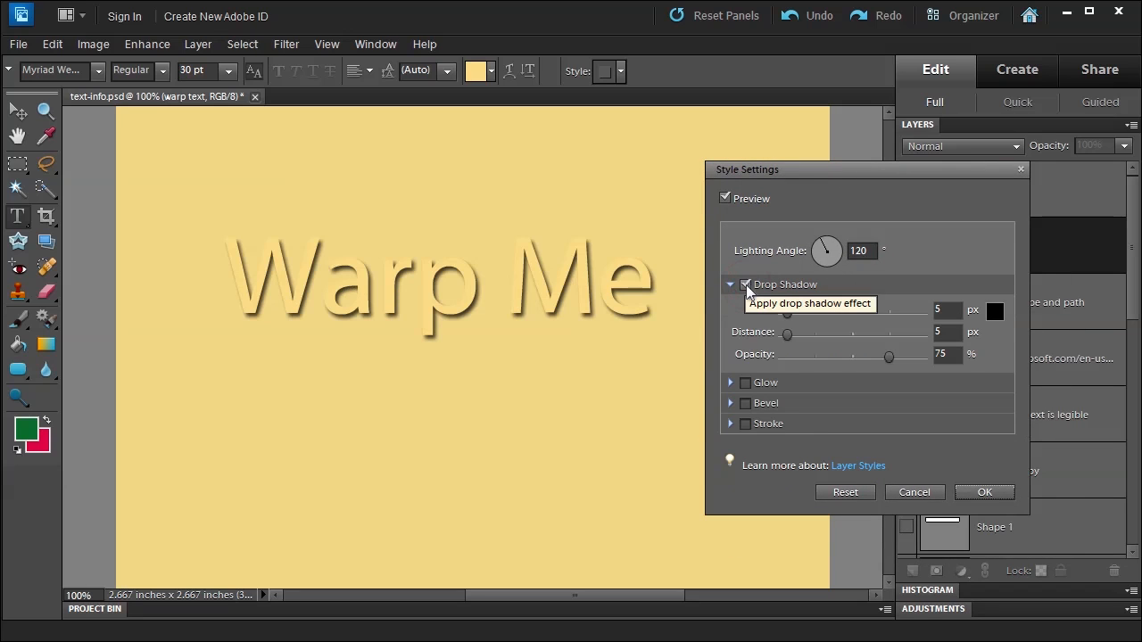
click(746, 284)
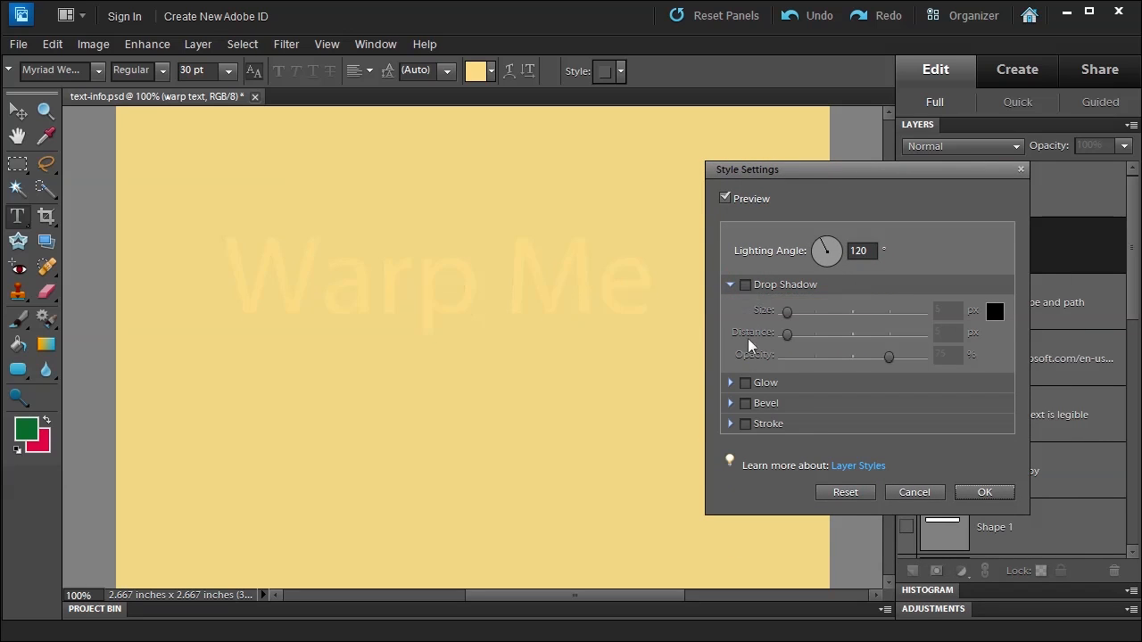
click(746, 403)
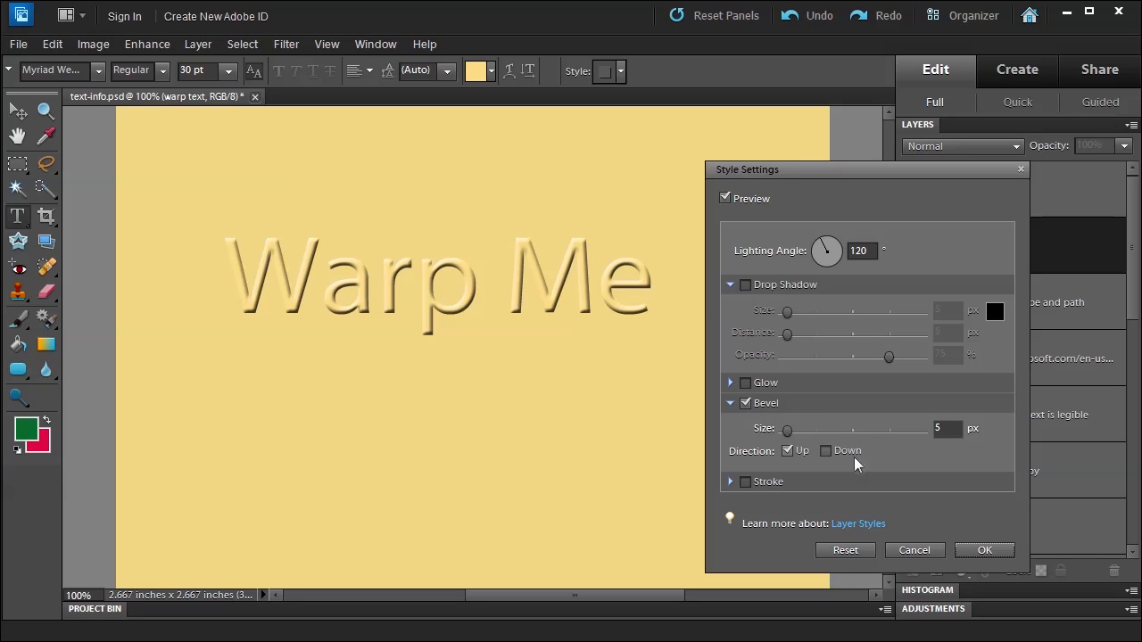
click(824, 449)
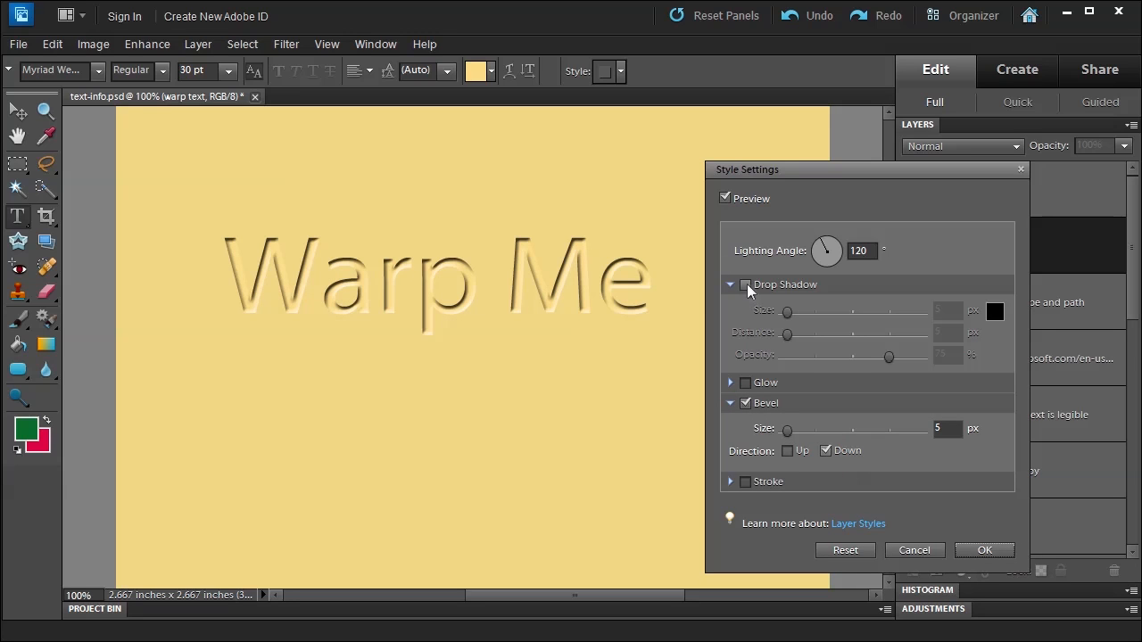
click(745, 283)
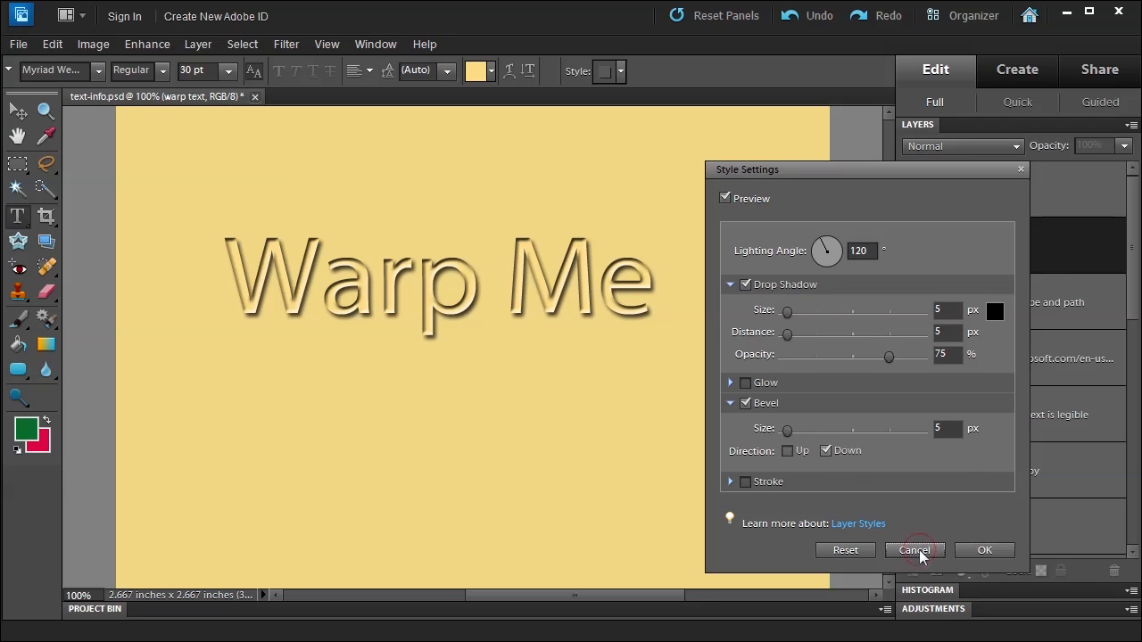
click(913, 549)
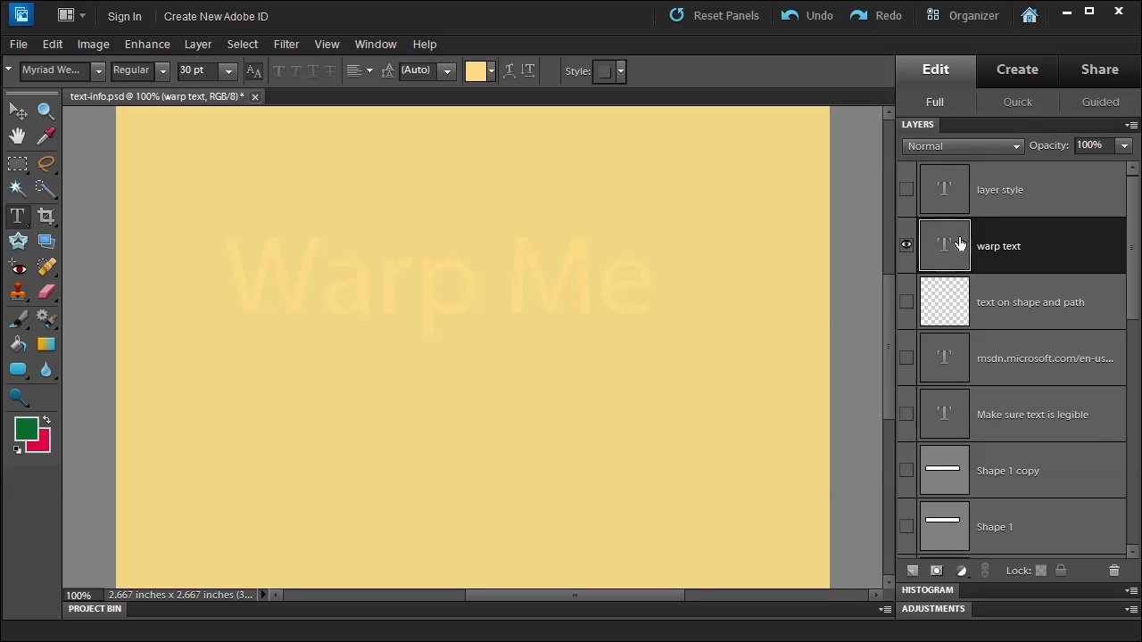
mouse_move(243, 42)
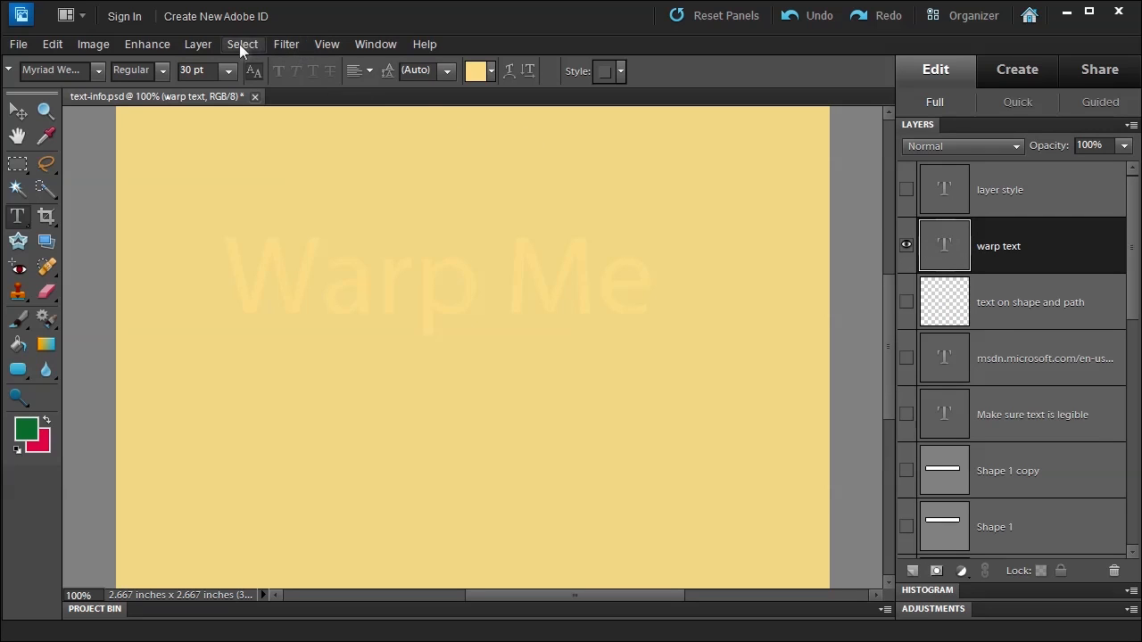
- Apply a Drop Shadow to the 'Warp Me' text via Style Settings and confirm it
click(198, 43)
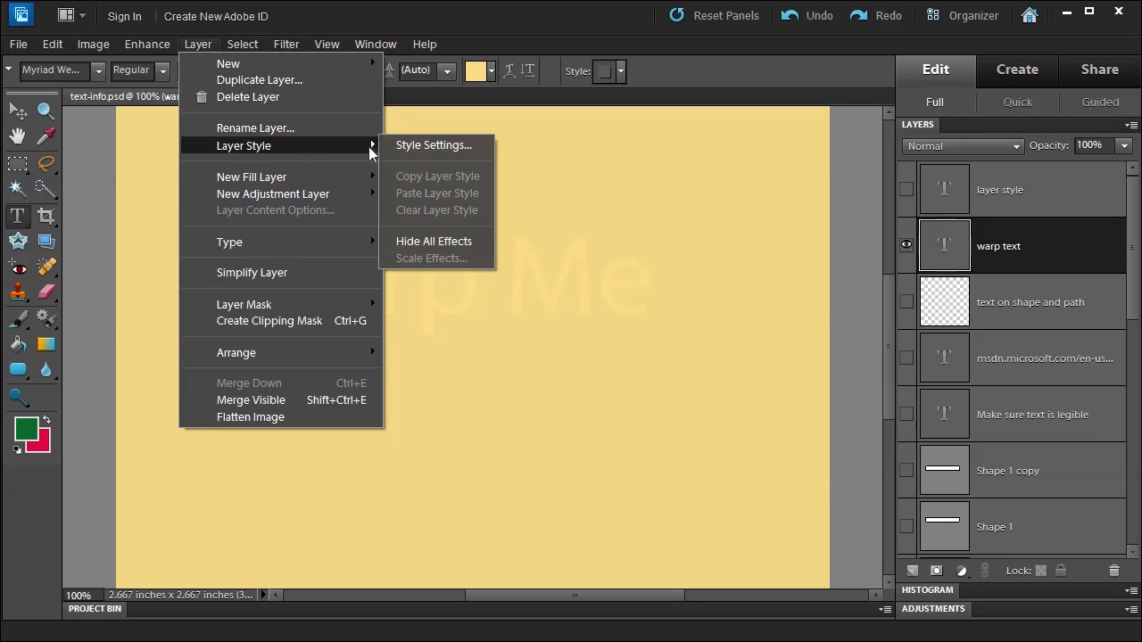
click(434, 144)
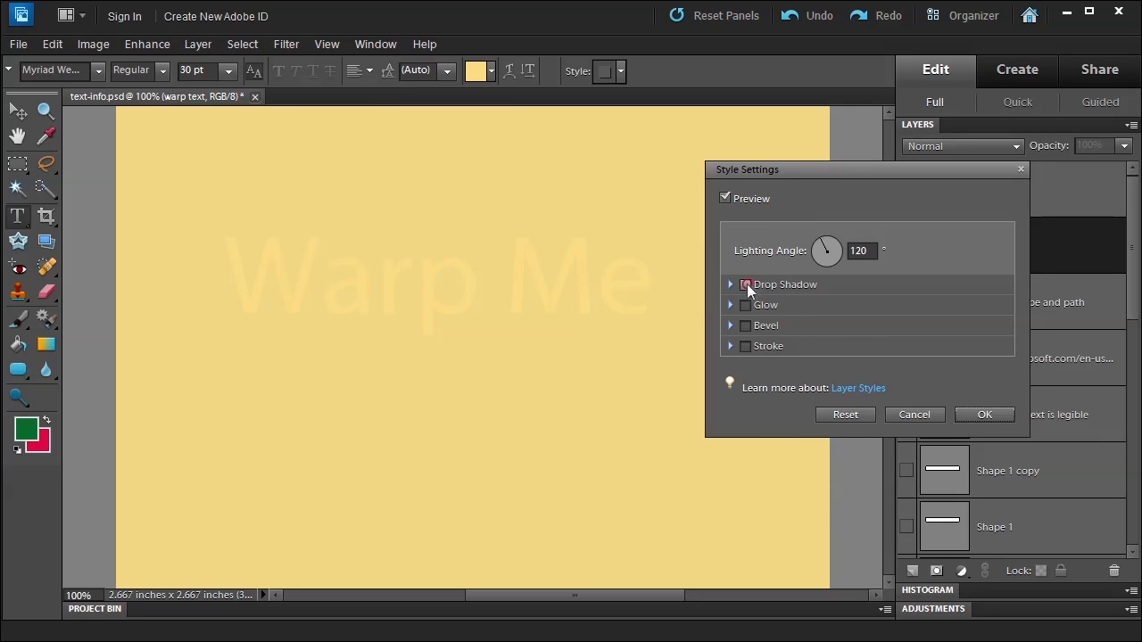
click(745, 284)
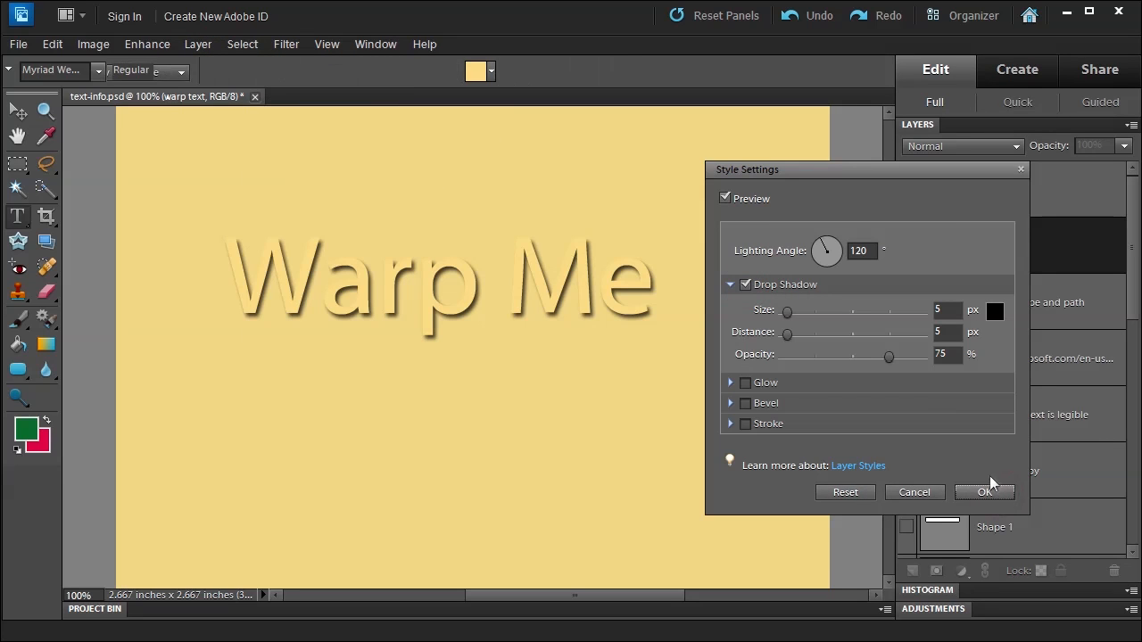
click(985, 493)
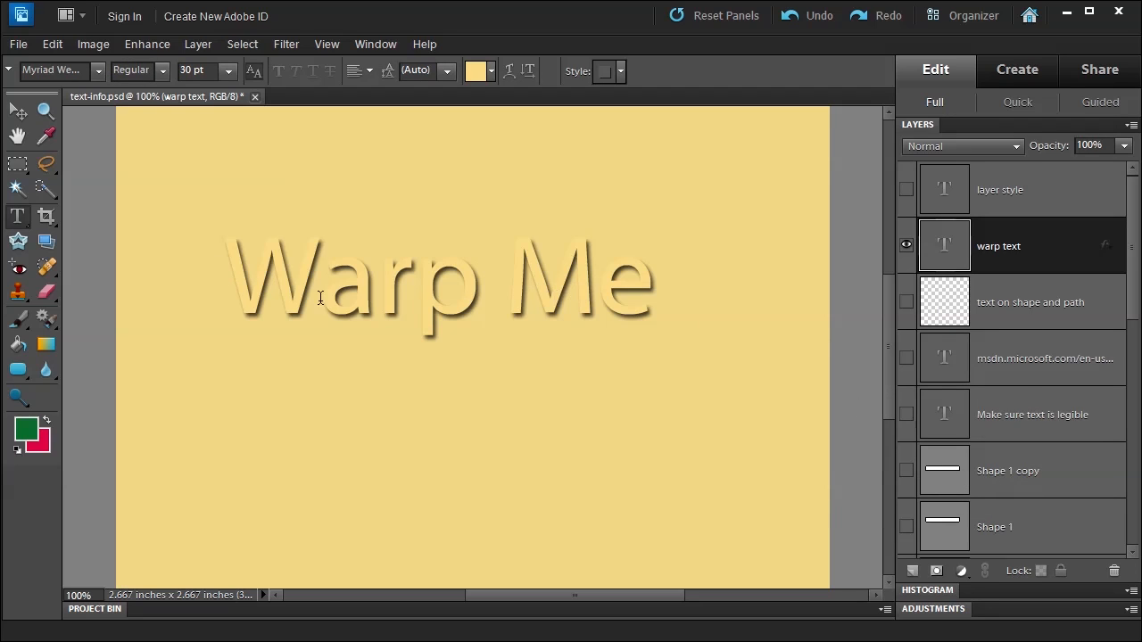
mouse_move(615, 284)
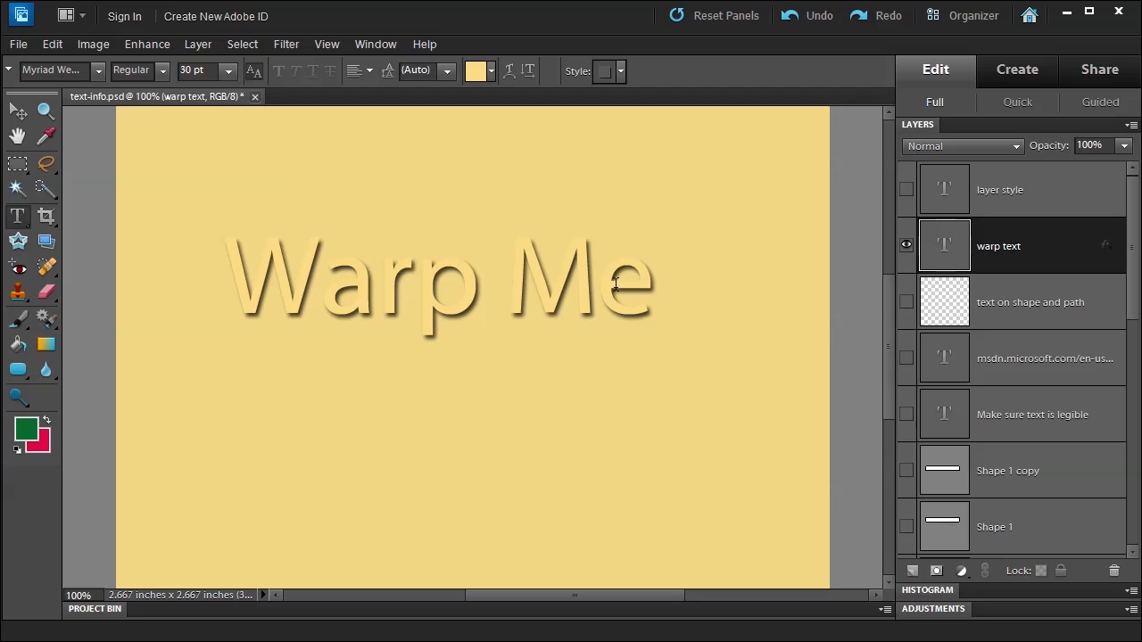
click(437, 281)
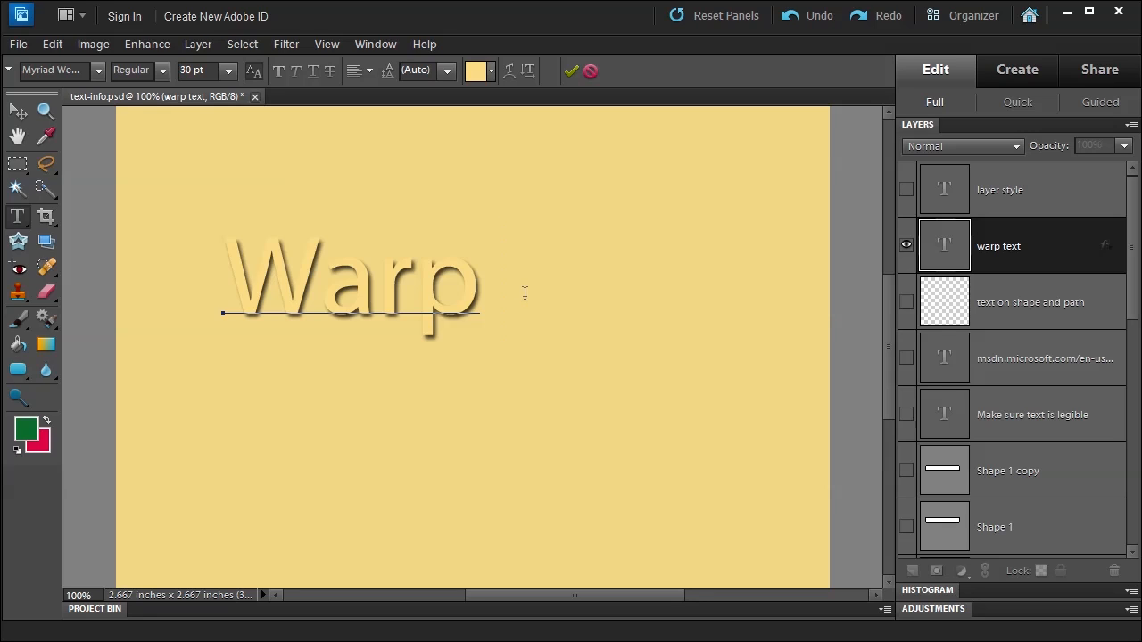
text(Me)
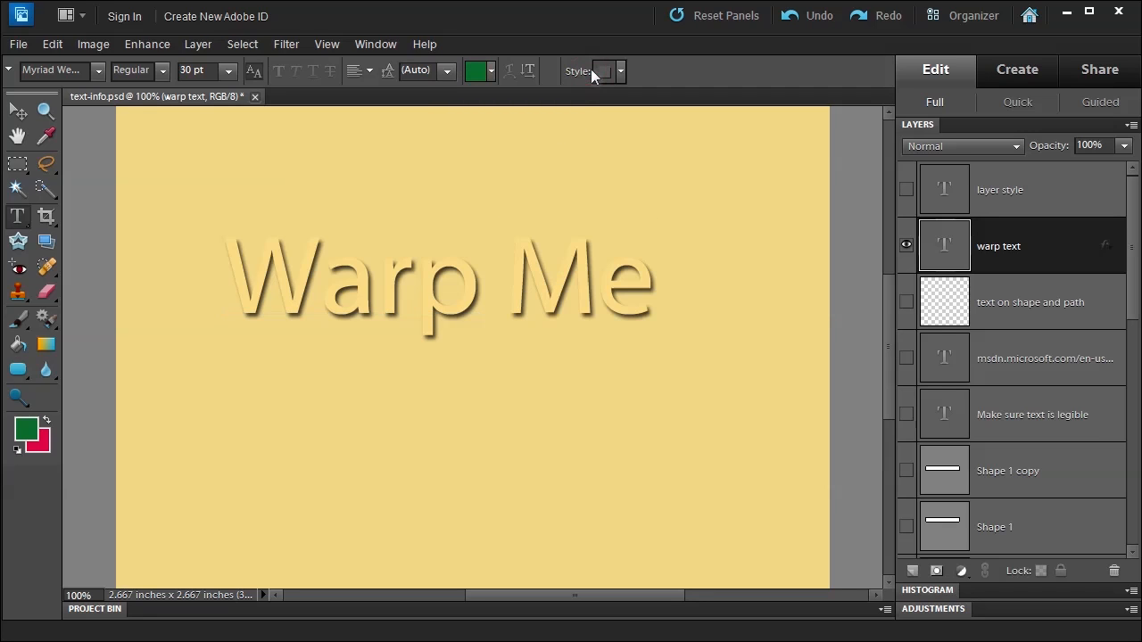
mouse_move(1056, 246)
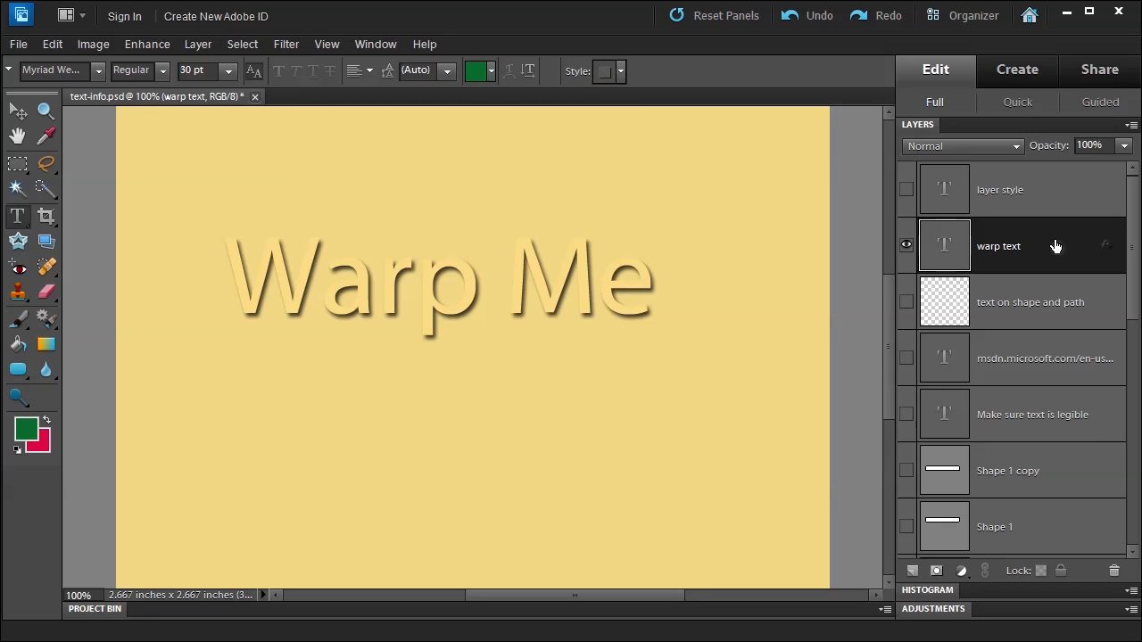
right_click(999, 246)
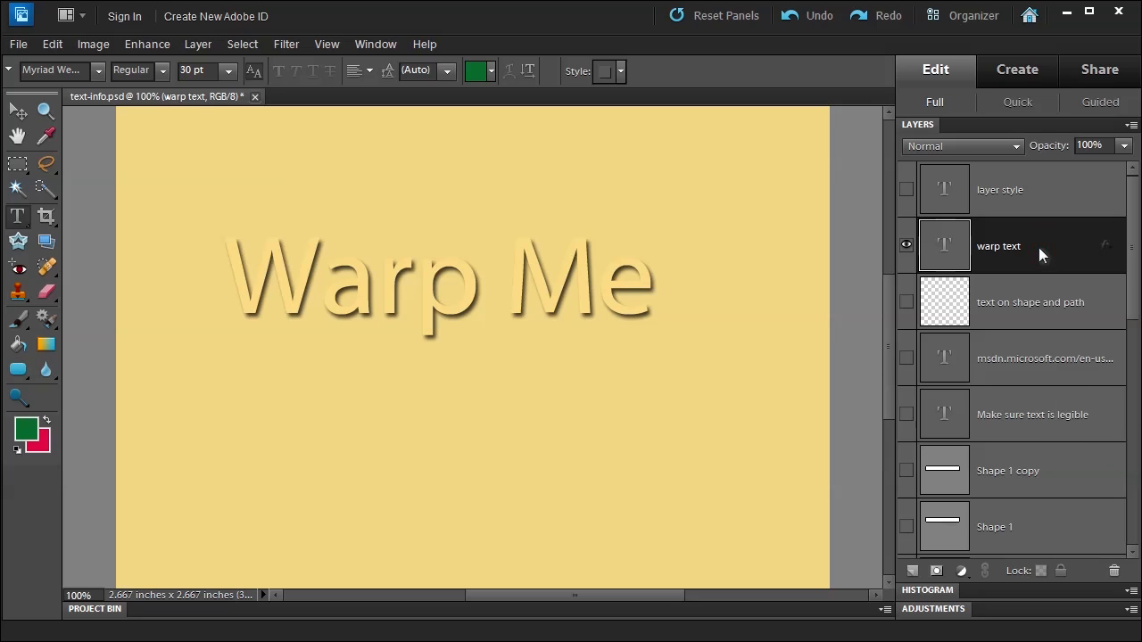
mouse_move(492, 325)
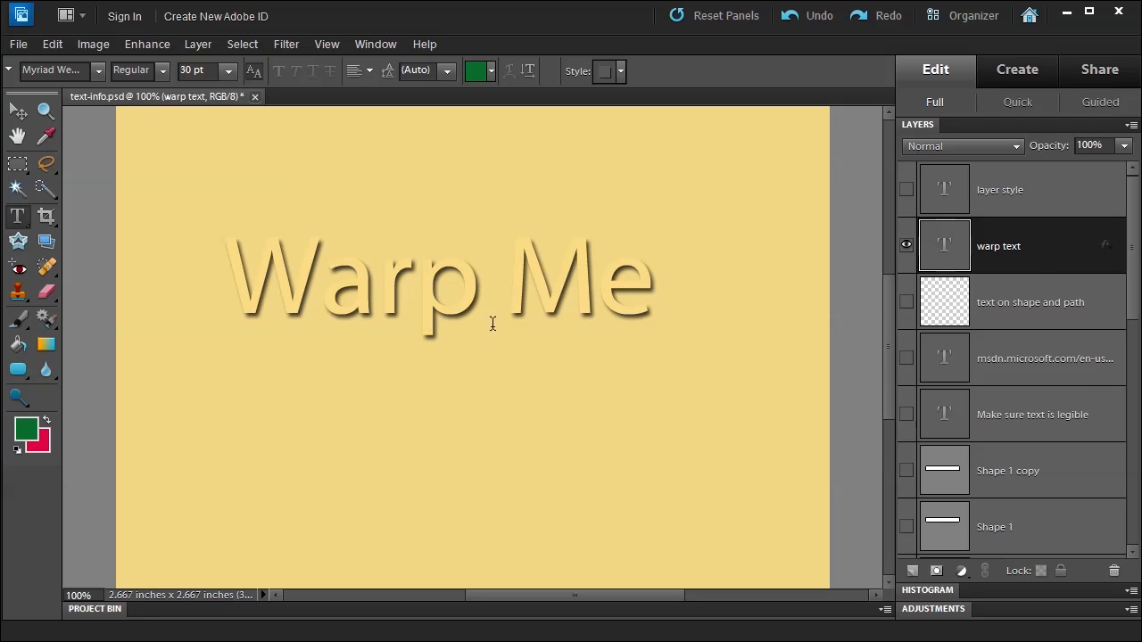
mouse_move(1056, 189)
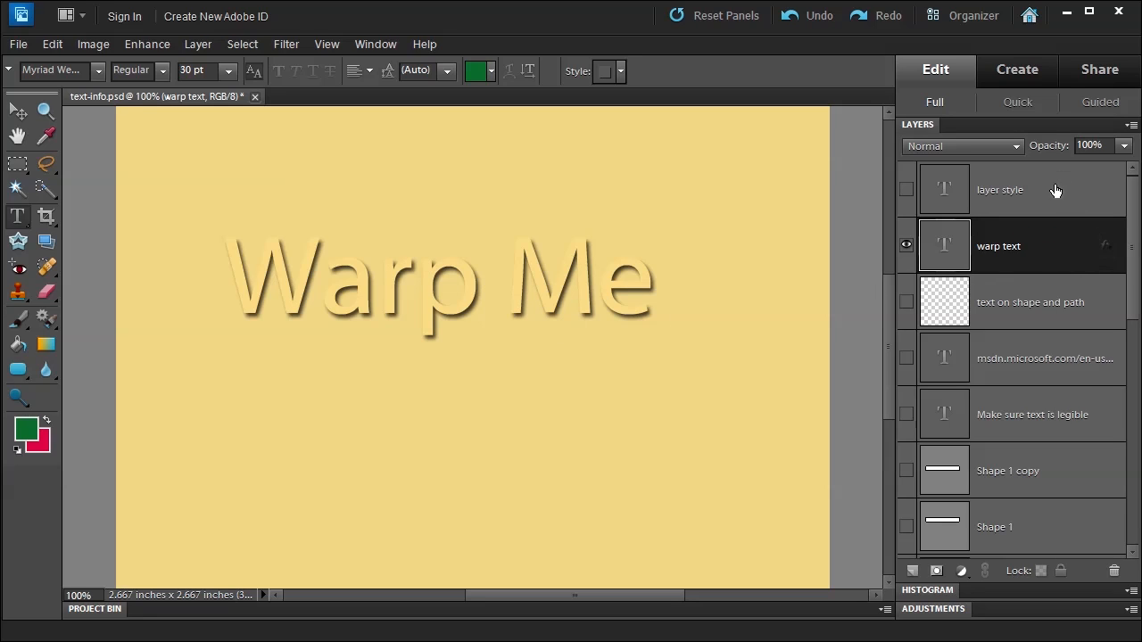
click(999, 189)
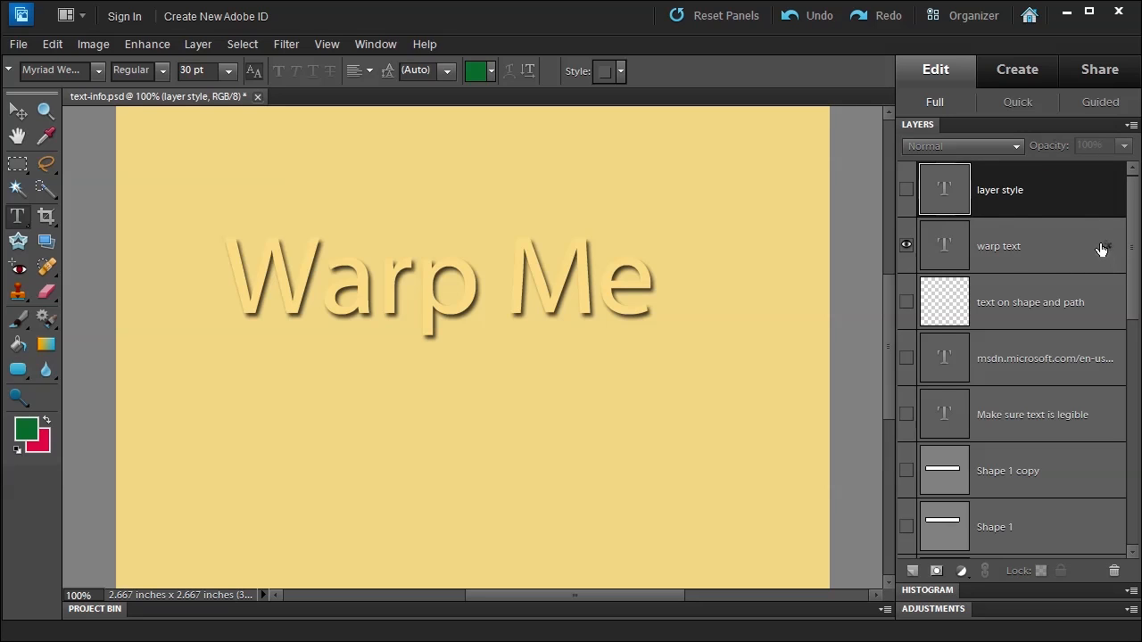
- Preview an Arc warp on 'Warp Me' at about 31% bend, switching to vertical bend
click(999, 247)
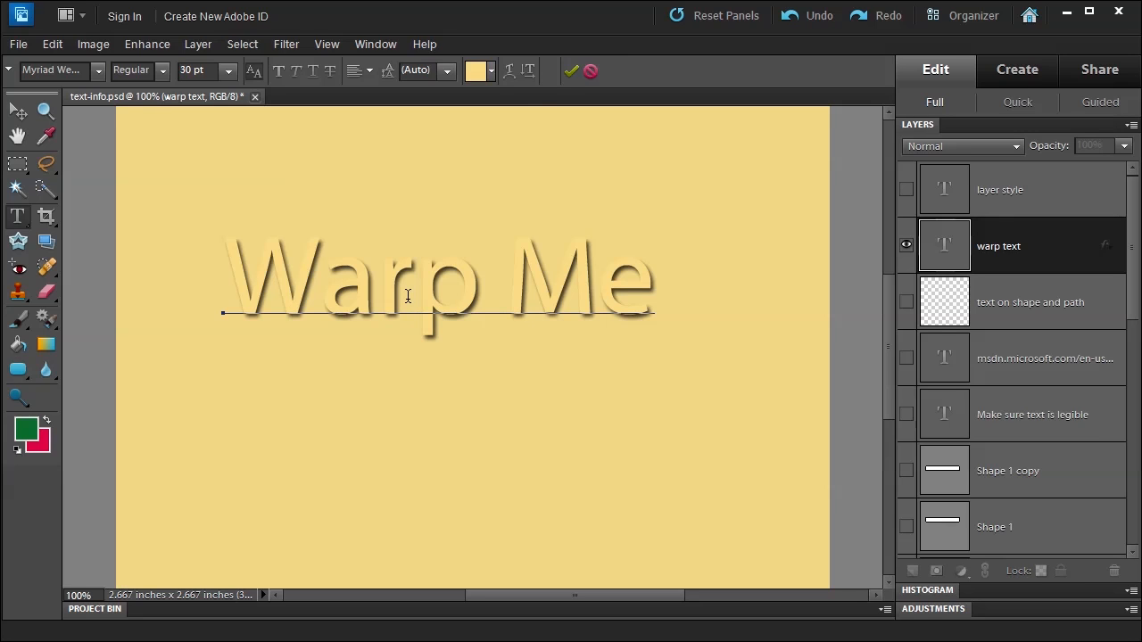
mouse_move(510, 72)
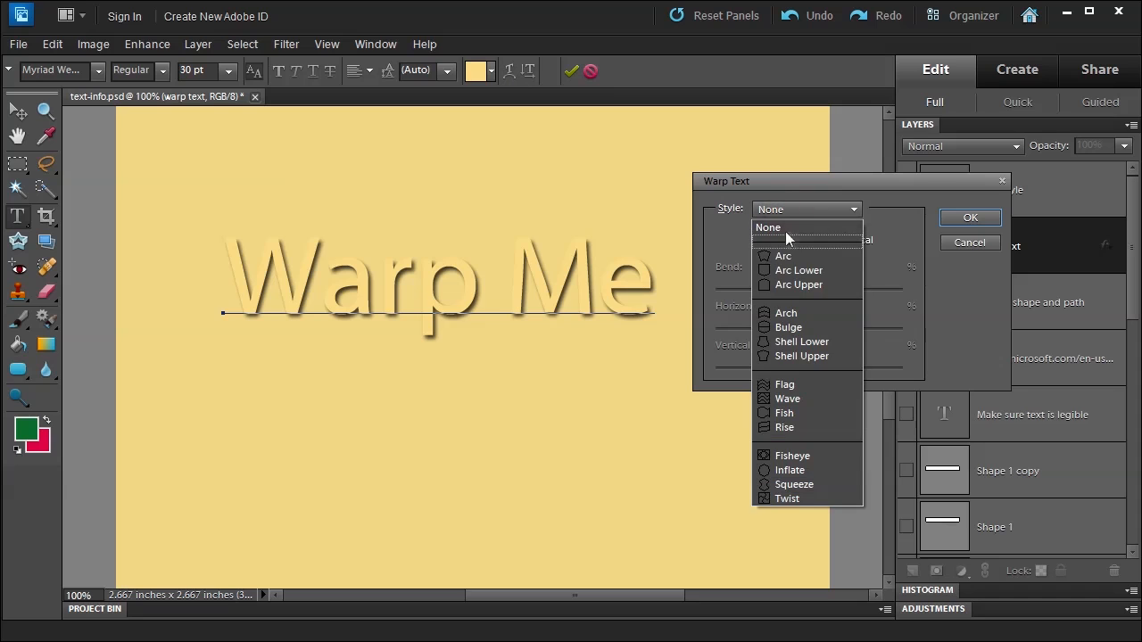
click(781, 257)
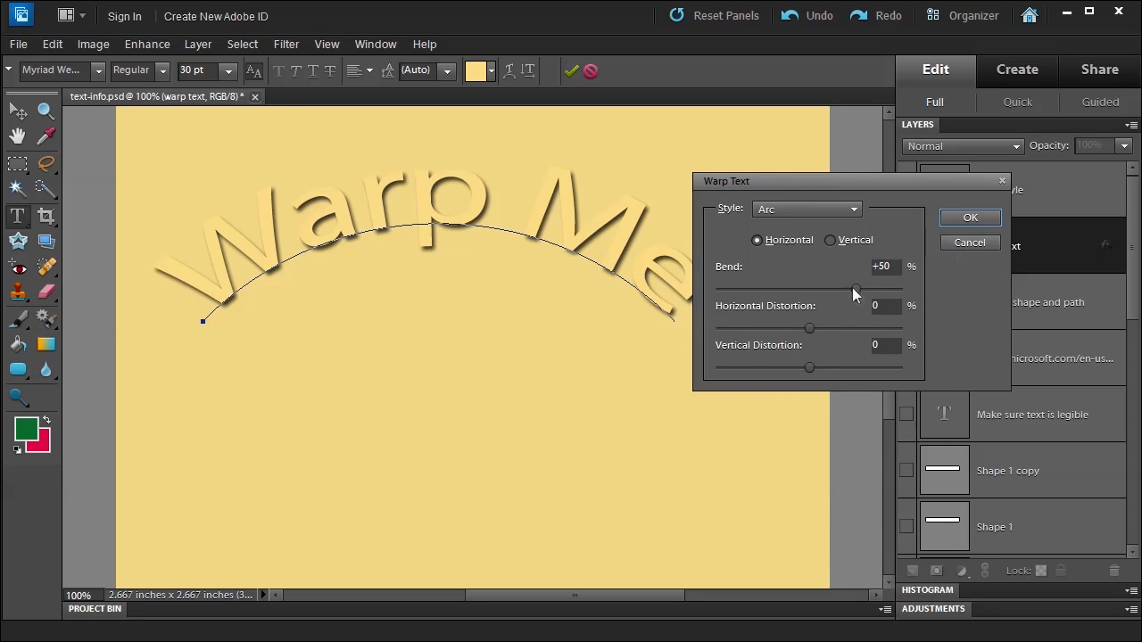
drag(855, 291, 842, 290)
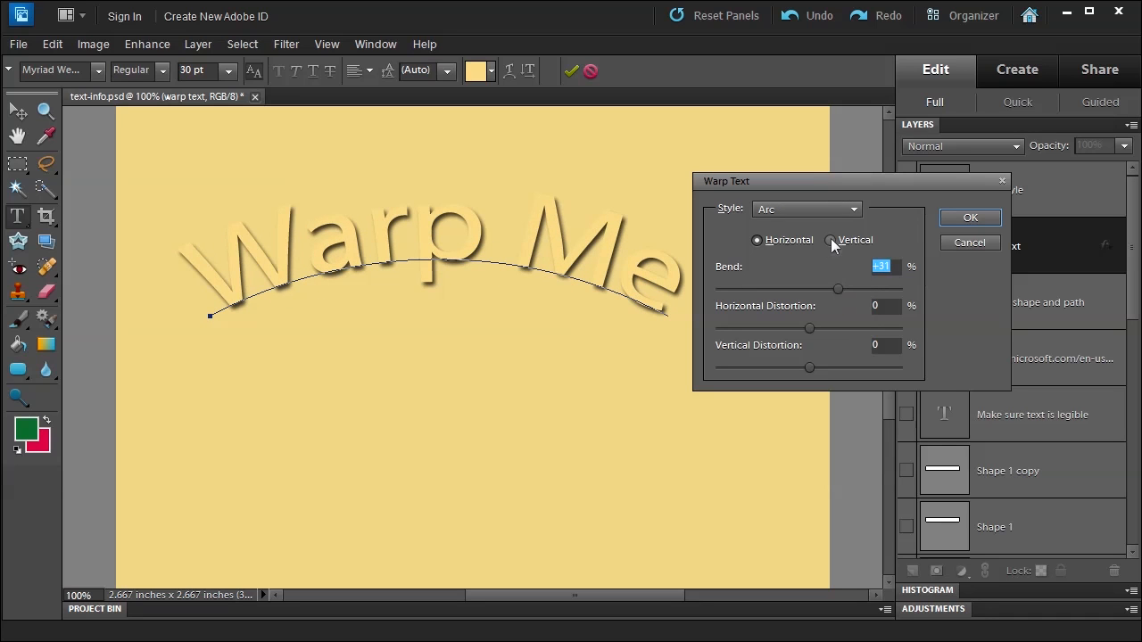
click(831, 239)
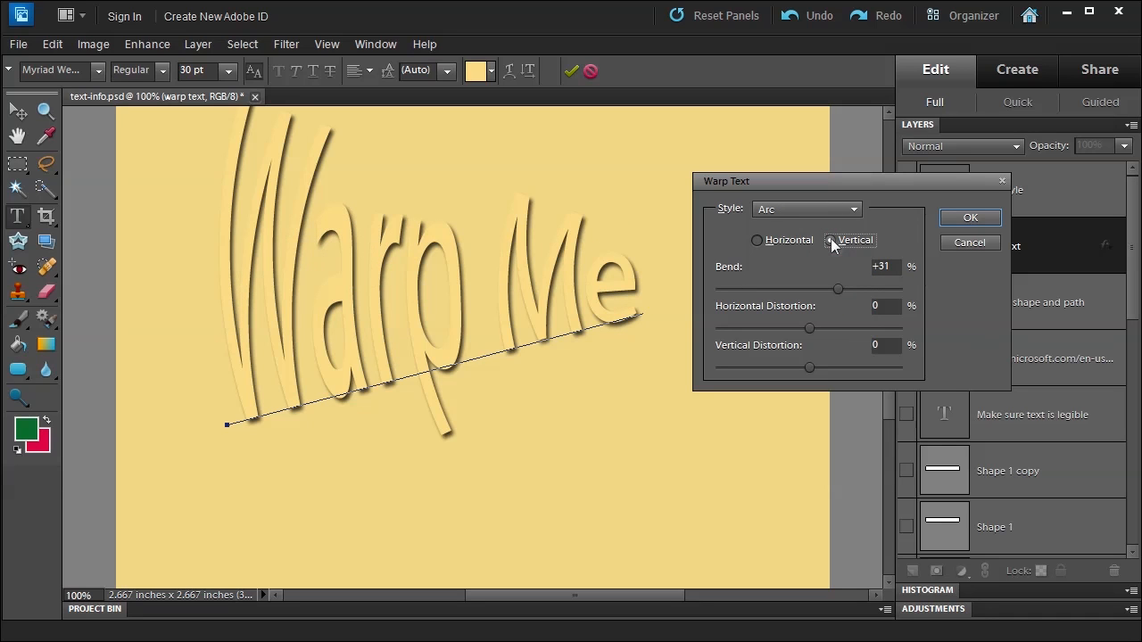
click(829, 239)
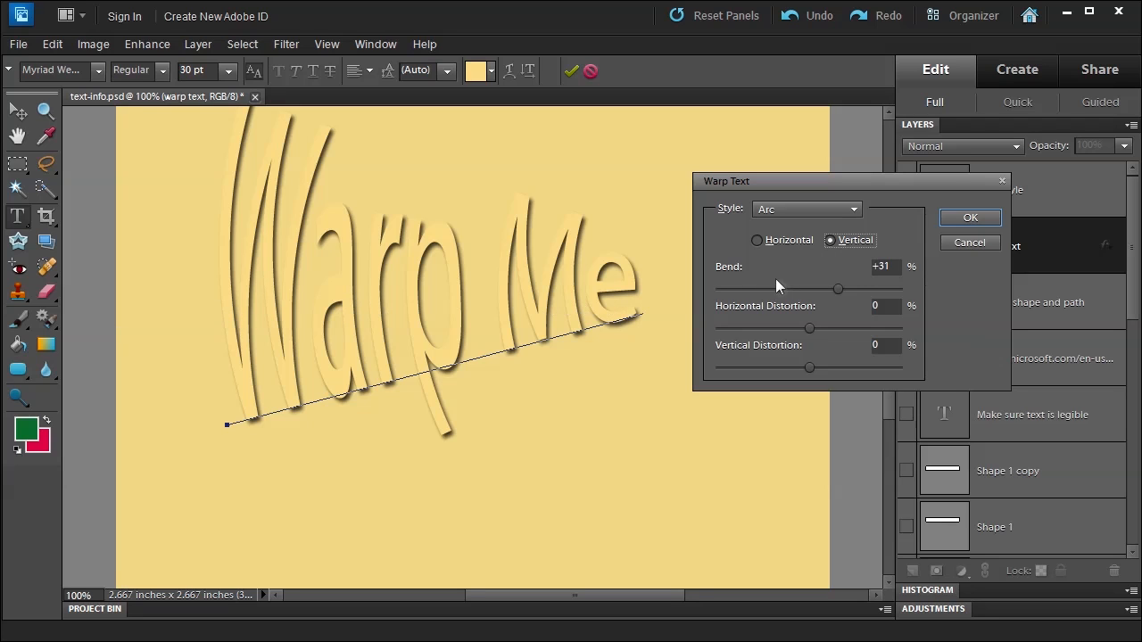
- Try Bulge and Inflate warps with increased horizontal distortion, then close the Warp Text dialog
click(807, 209)
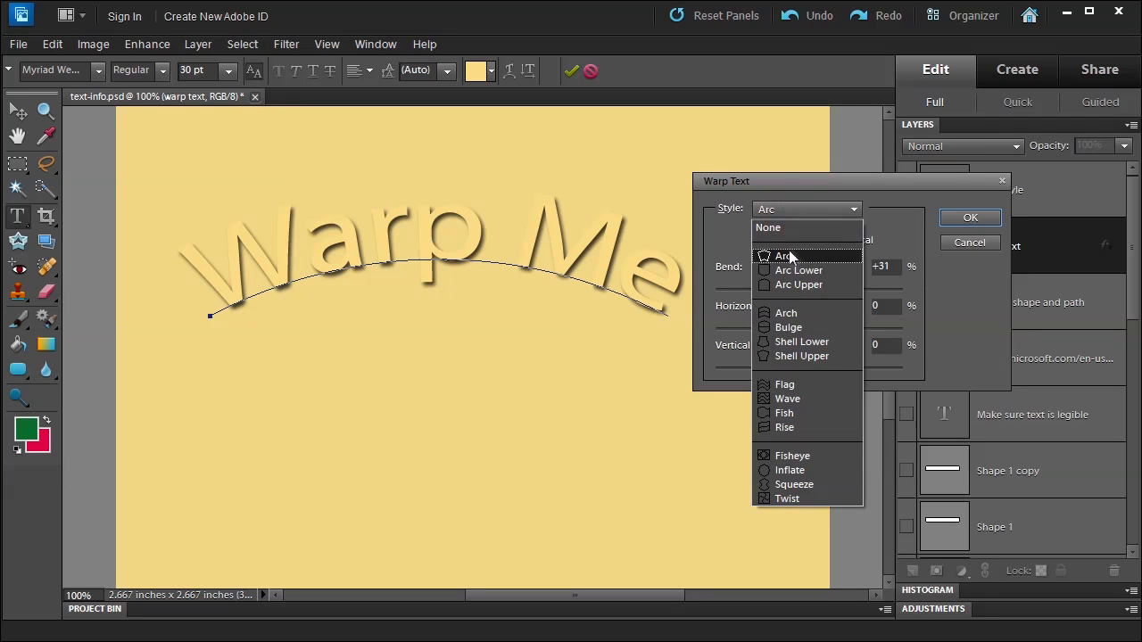
click(789, 328)
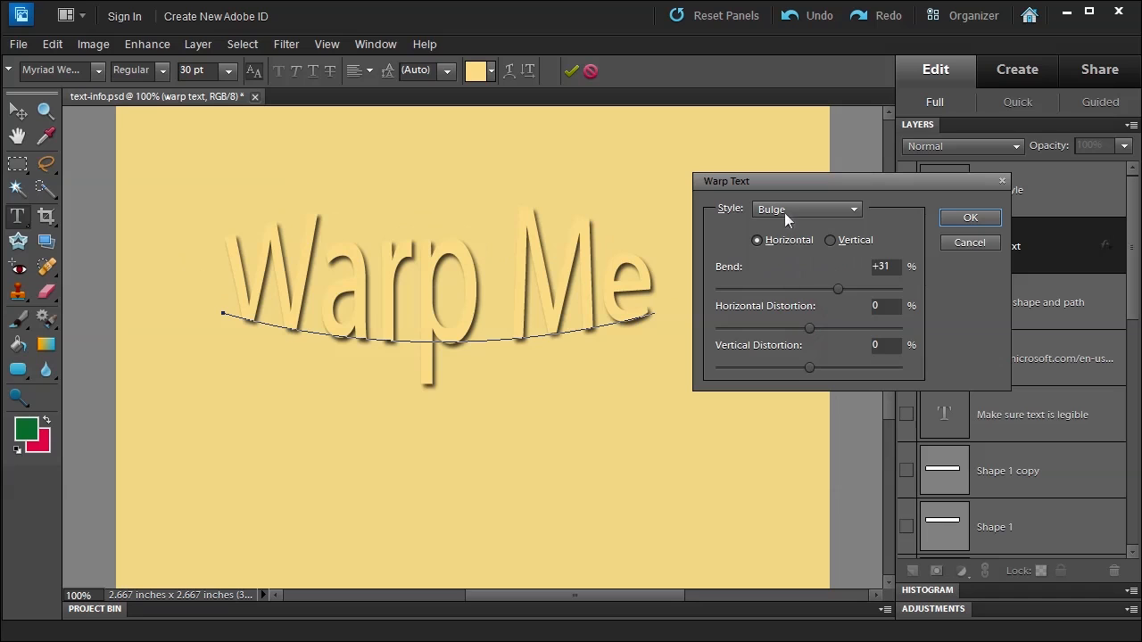
click(806, 209)
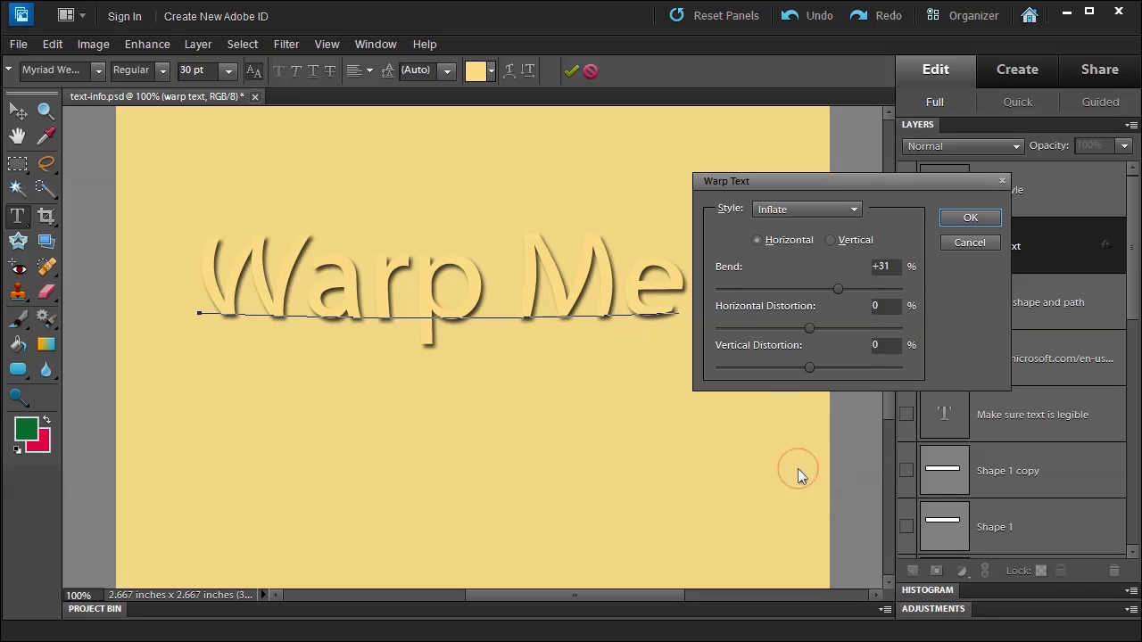
mouse_move(860, 280)
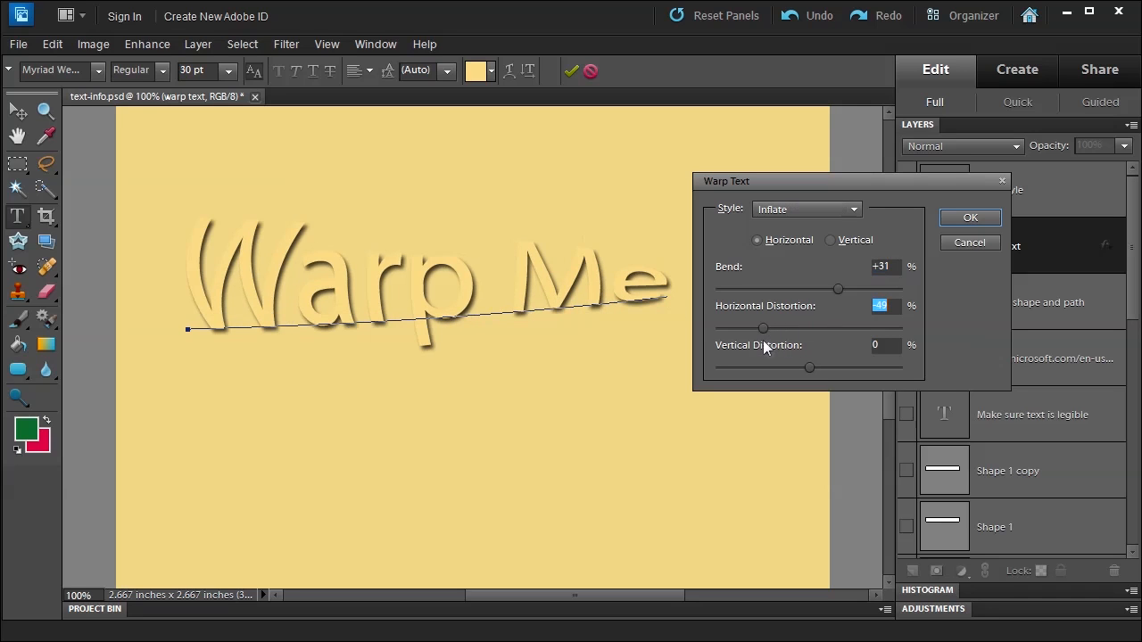
drag(763, 329, 860, 329)
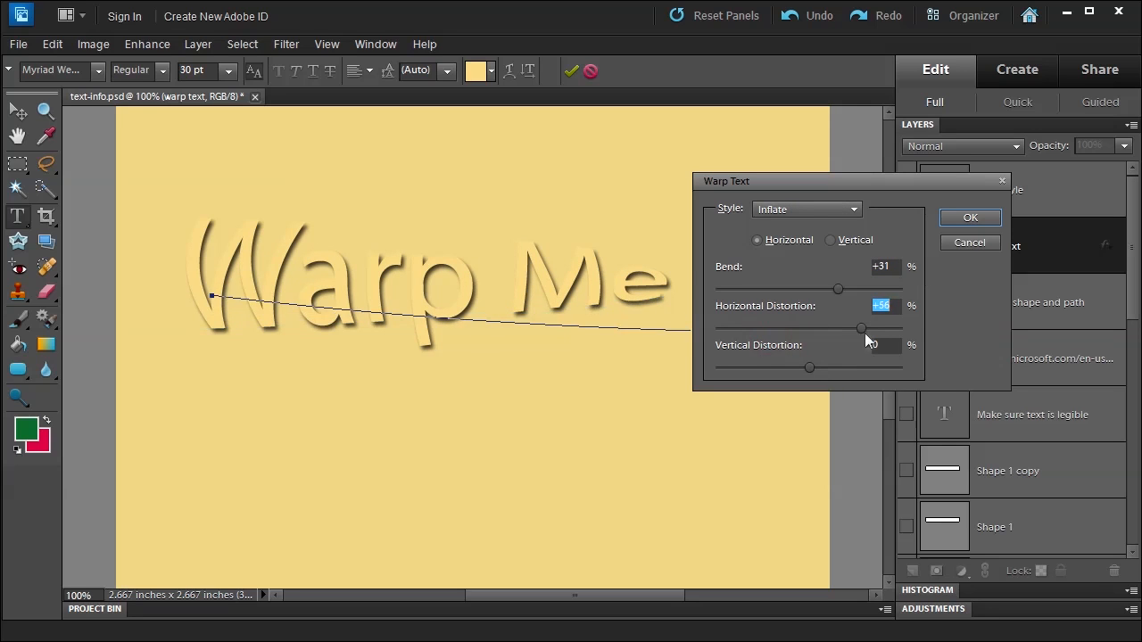
drag(860, 329, 871, 328)
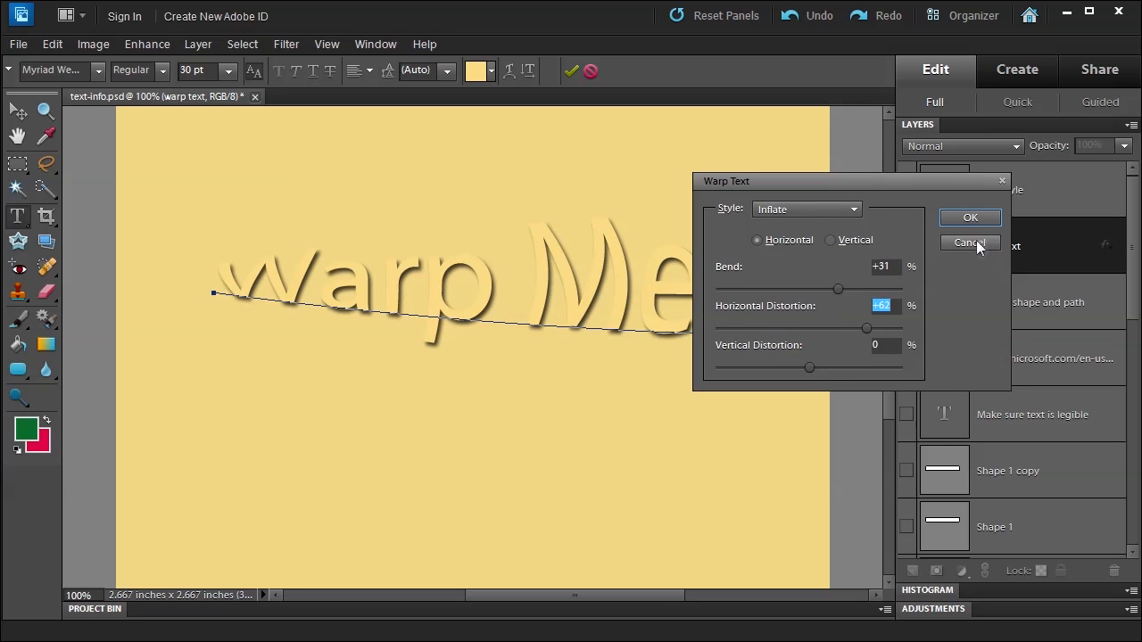
click(971, 243)
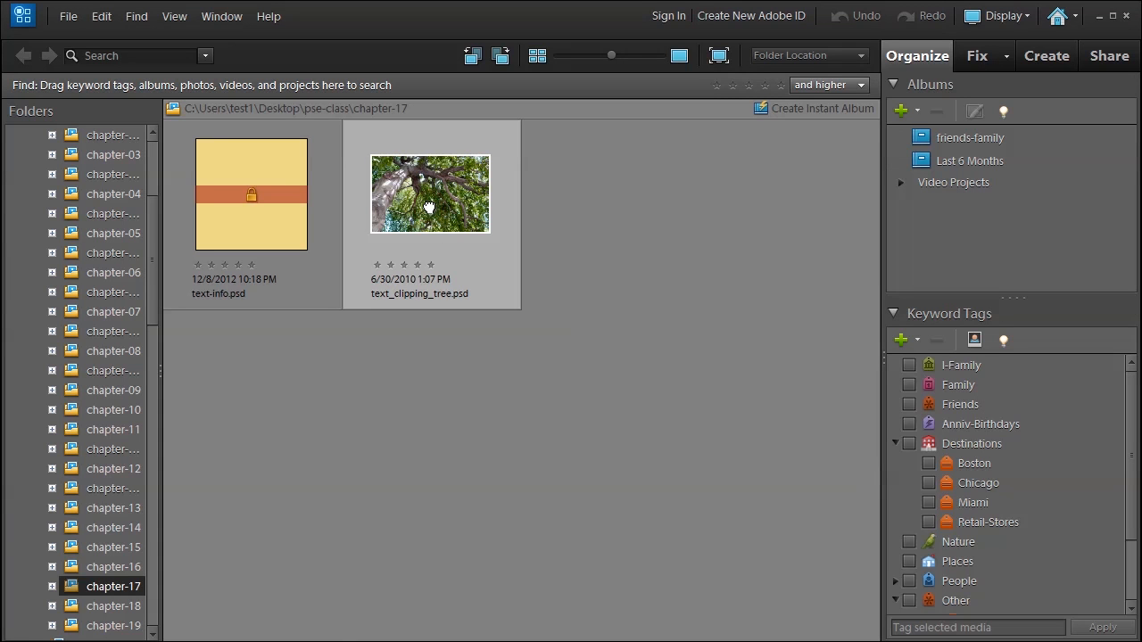
- Open text_clipping_tree.psd from the Organizer in the Photoshop Elements Editor
right_click(428, 192)
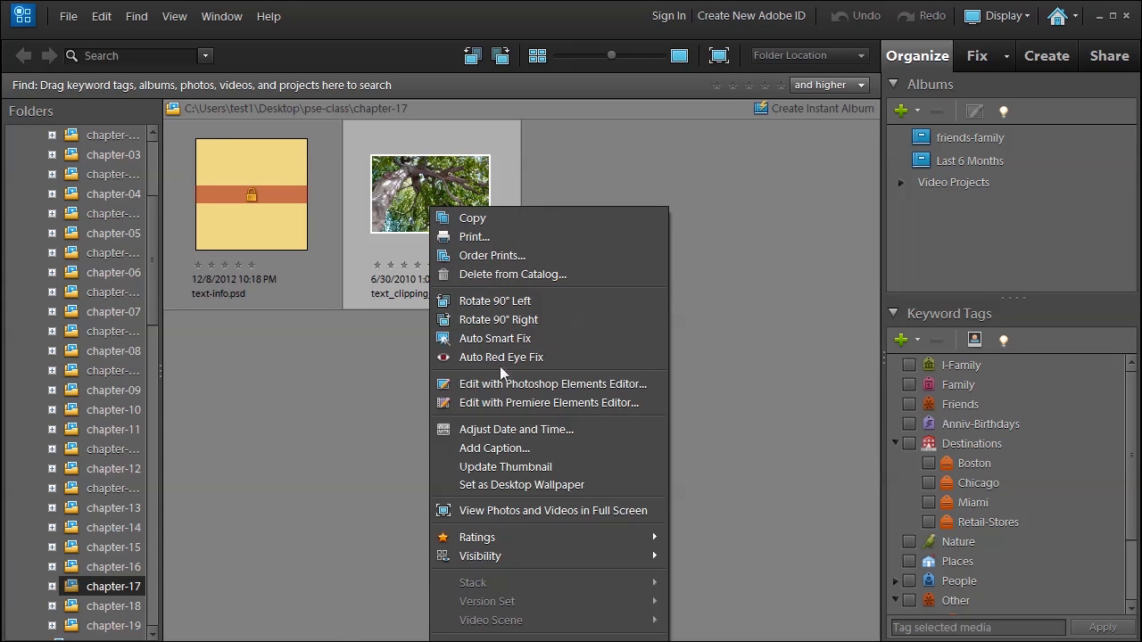
click(553, 383)
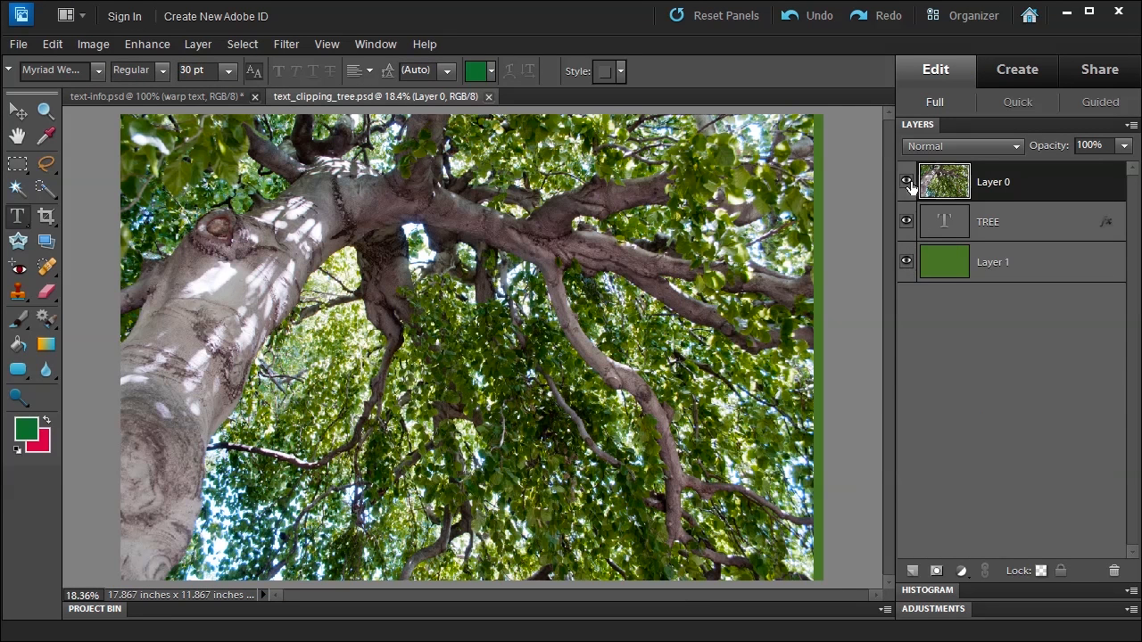
- Inspect the tree photo and TREE text layers, then clip Layer 0 into the TREE lettering
click(906, 182)
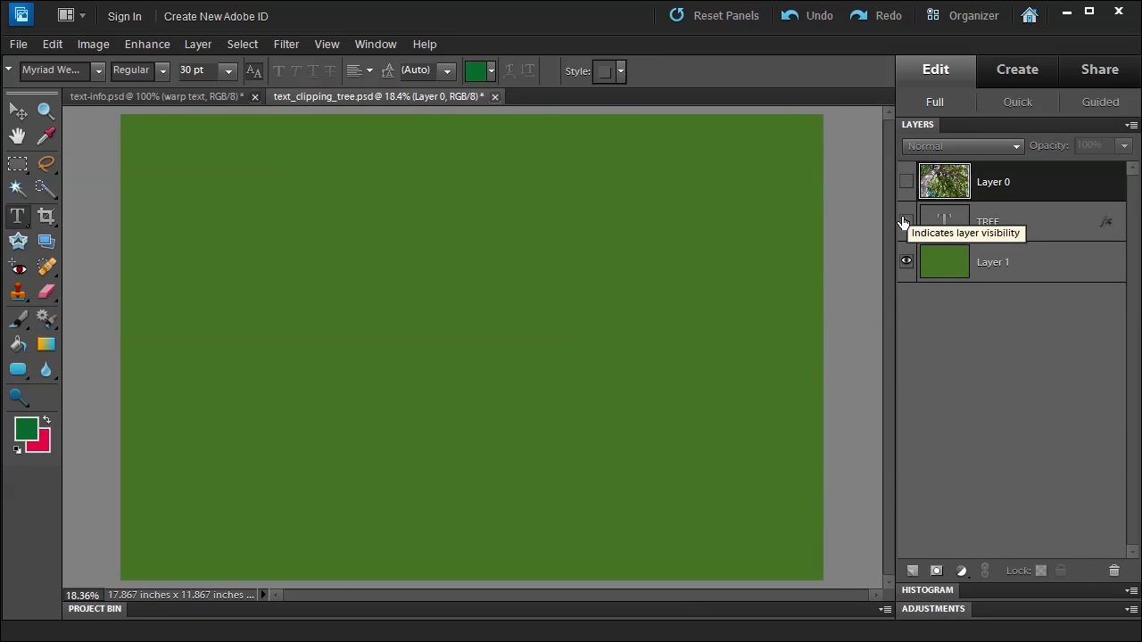
click(906, 221)
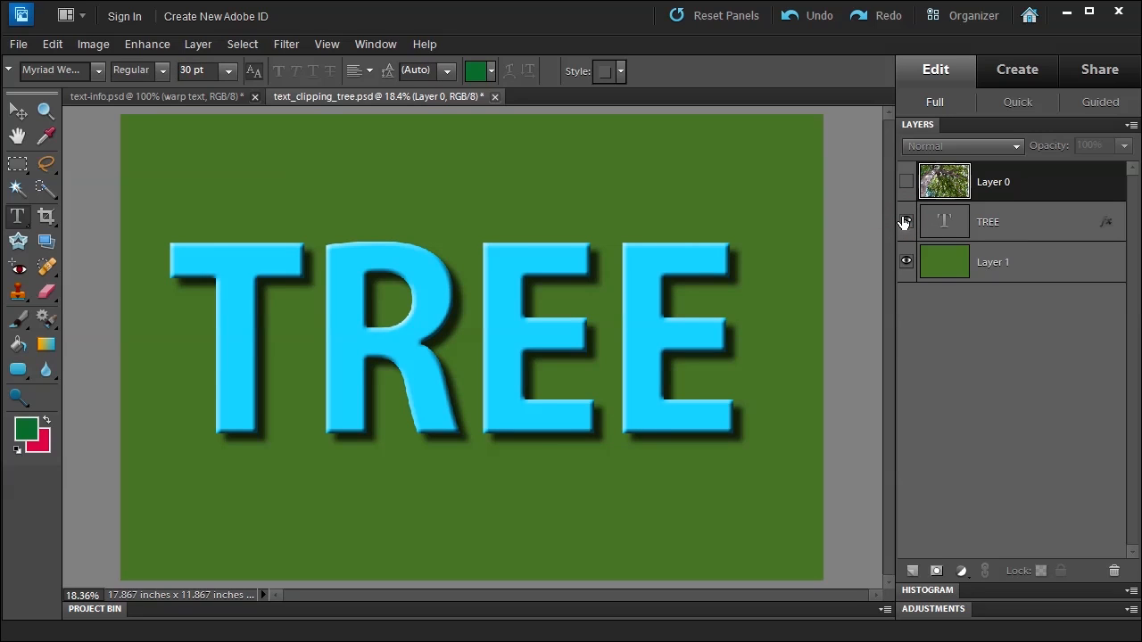
click(906, 221)
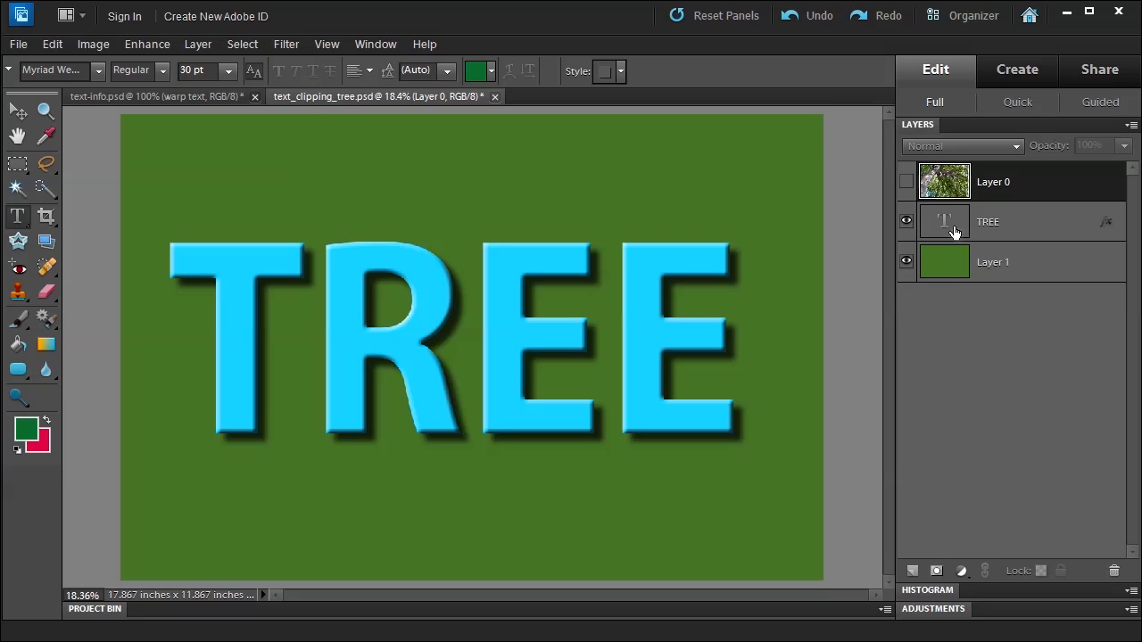
click(906, 182)
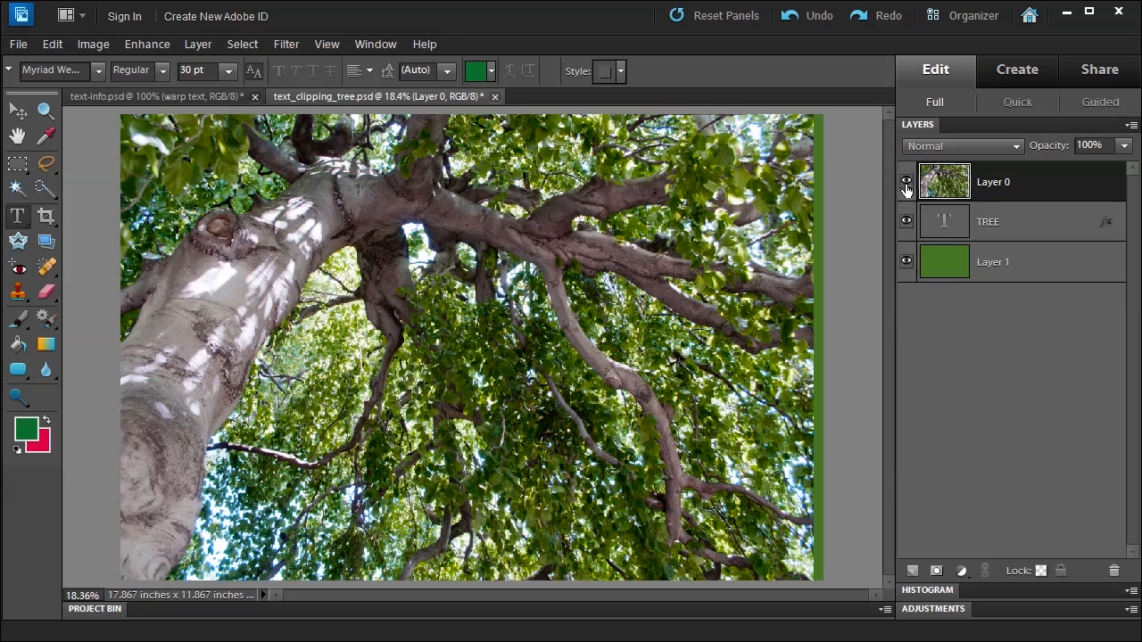
mouse_move(906, 182)
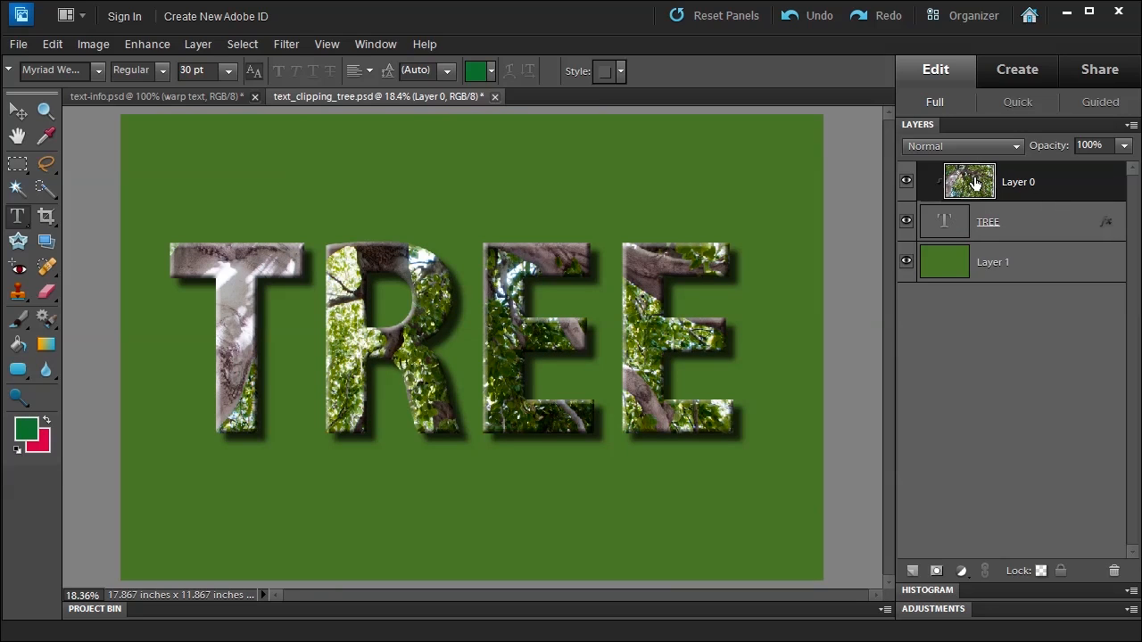
mouse_move(1033, 188)
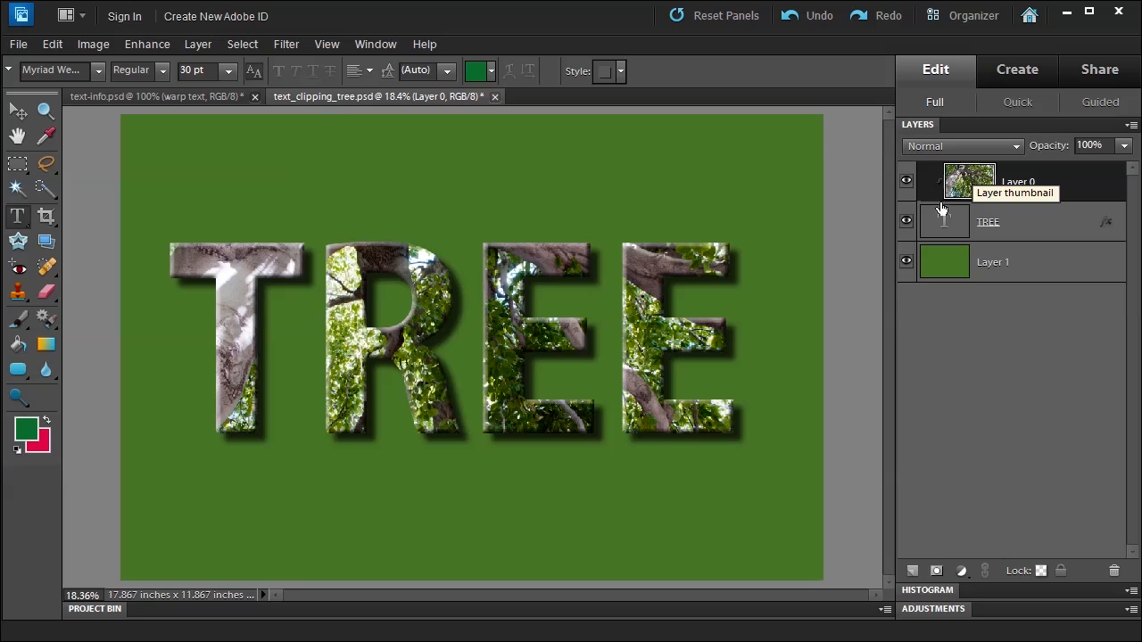
mouse_move(942, 228)
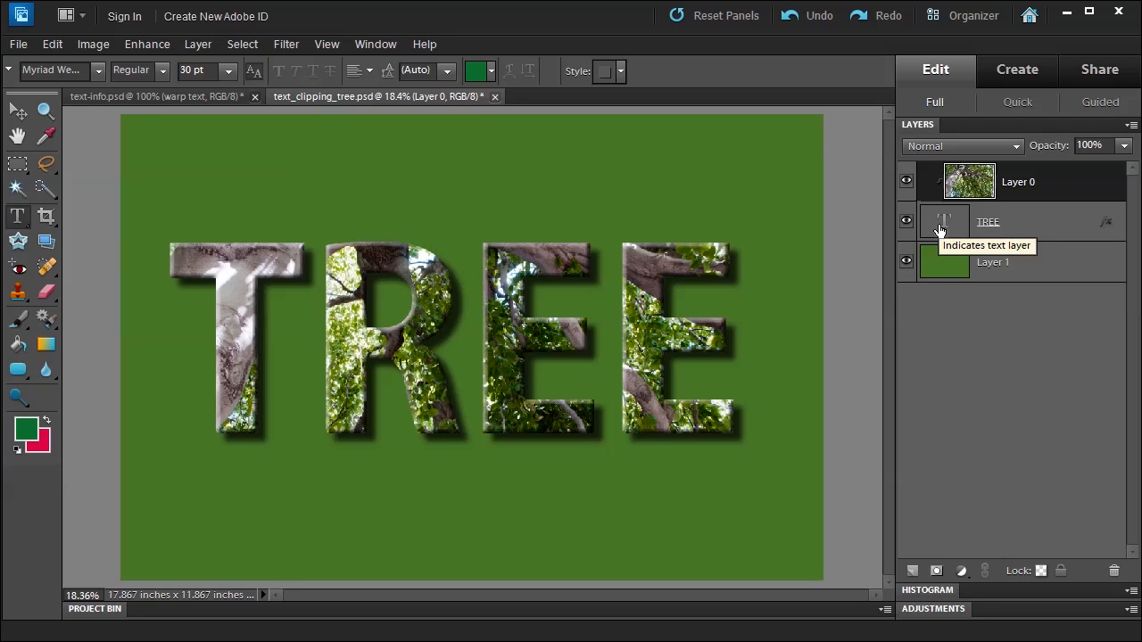
mouse_move(749, 253)
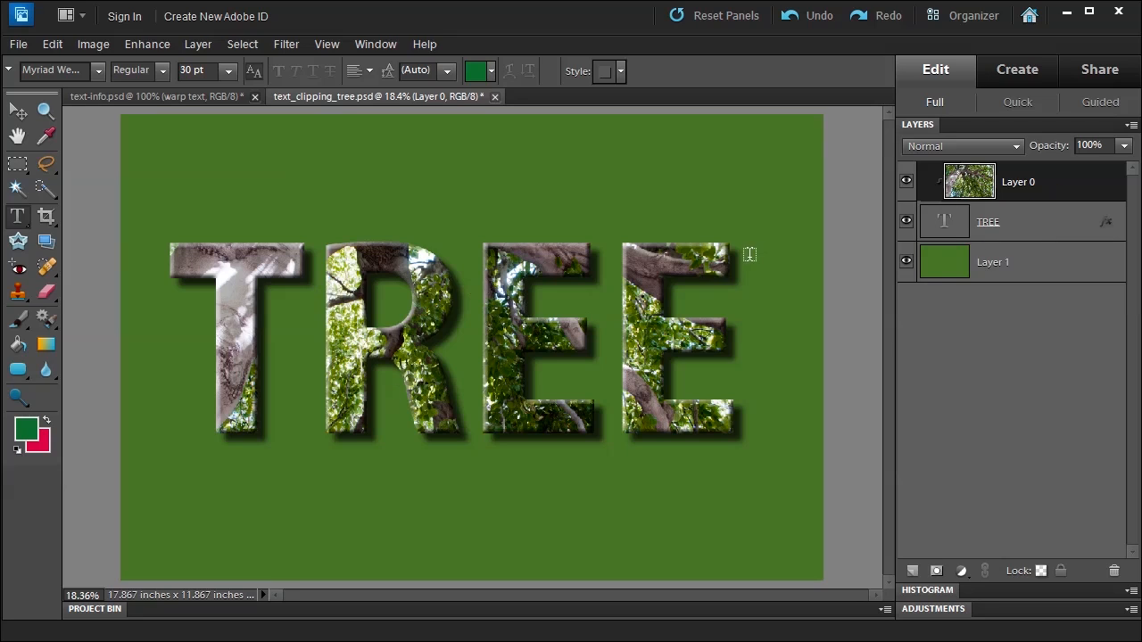
click(16, 111)
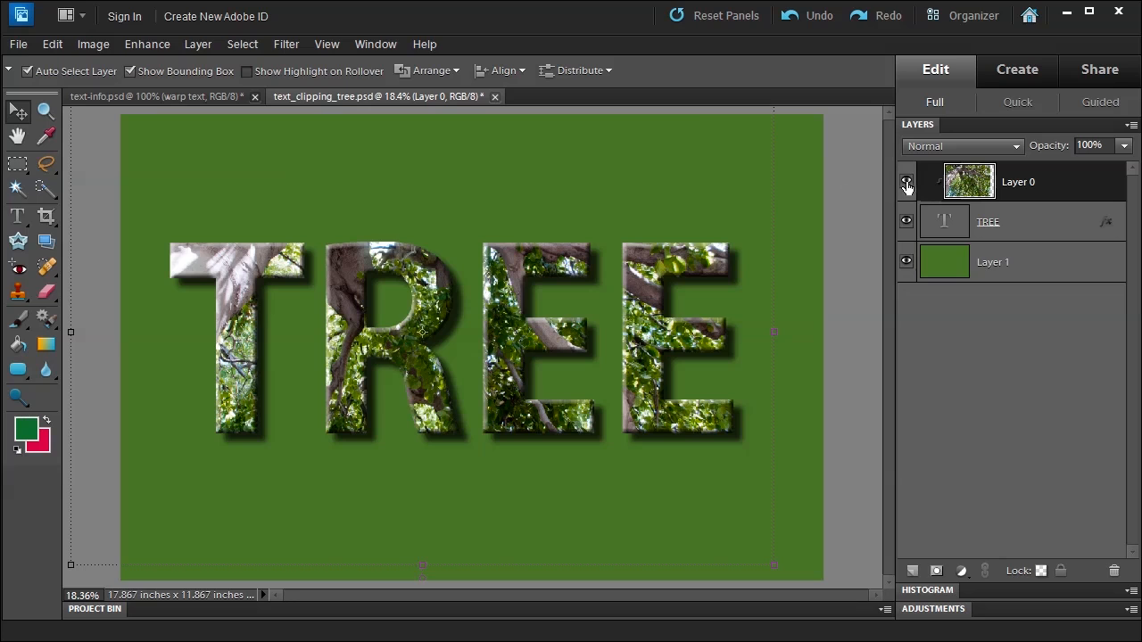
- On the green Layer 1, make a Horizontal Type Mask selection spelling 'Masking' at large size
click(906, 181)
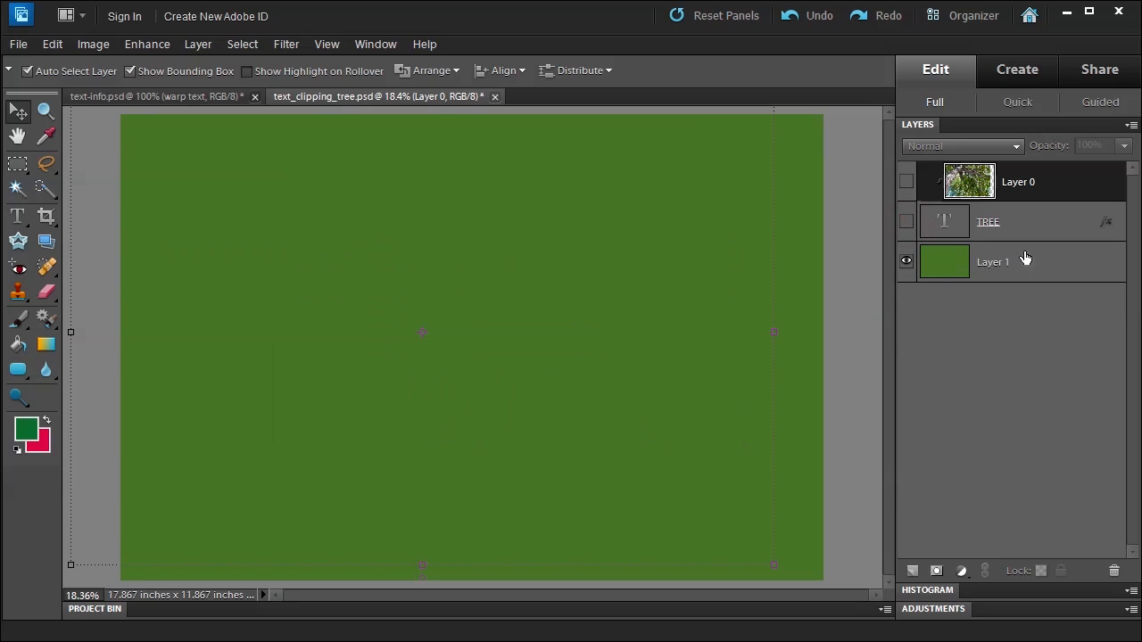
click(992, 261)
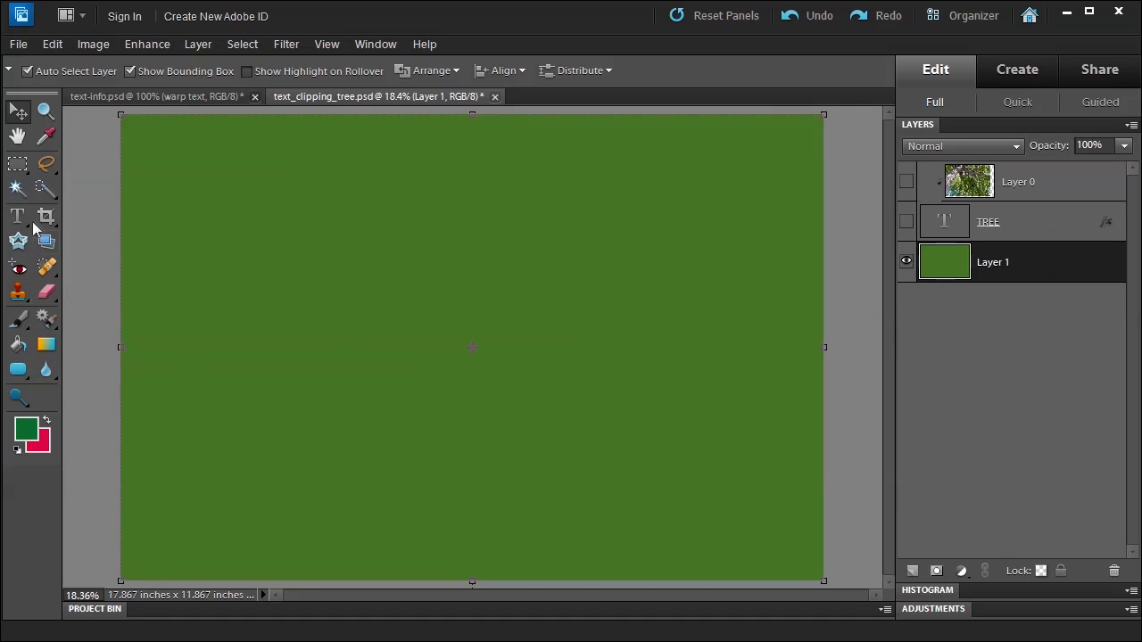
click(16, 214)
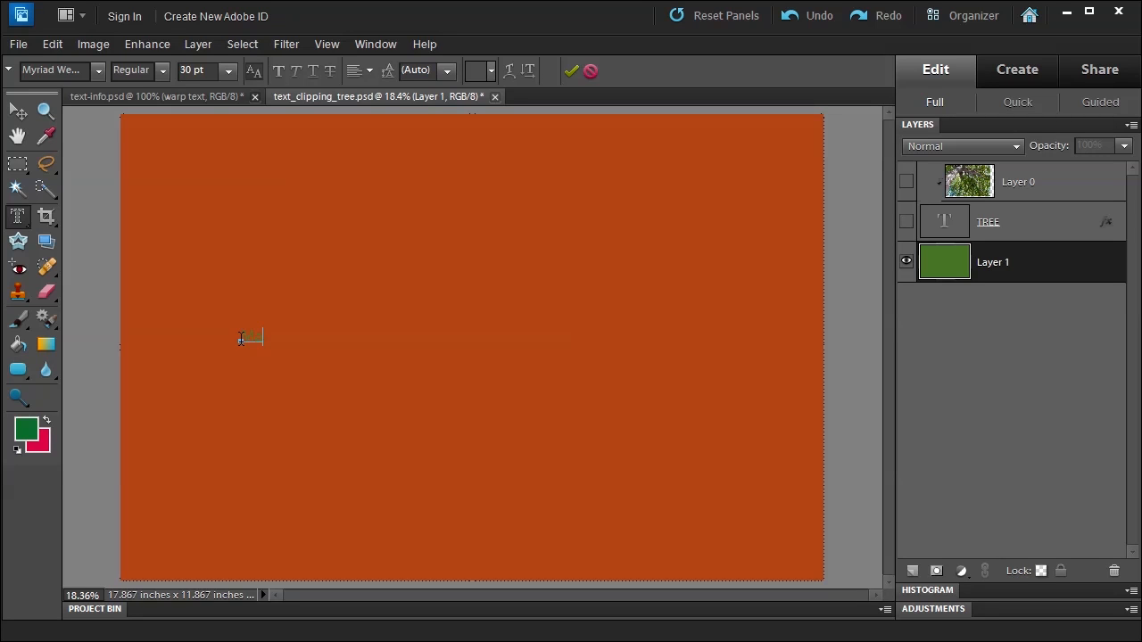
text(Masking)
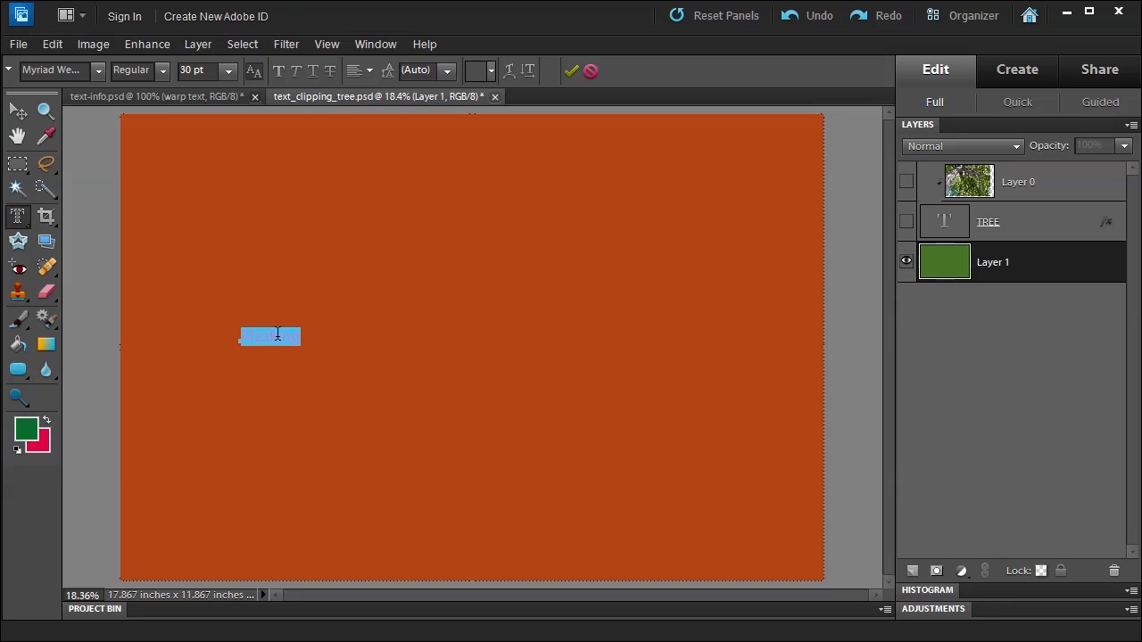
click(226, 70)
text(114)
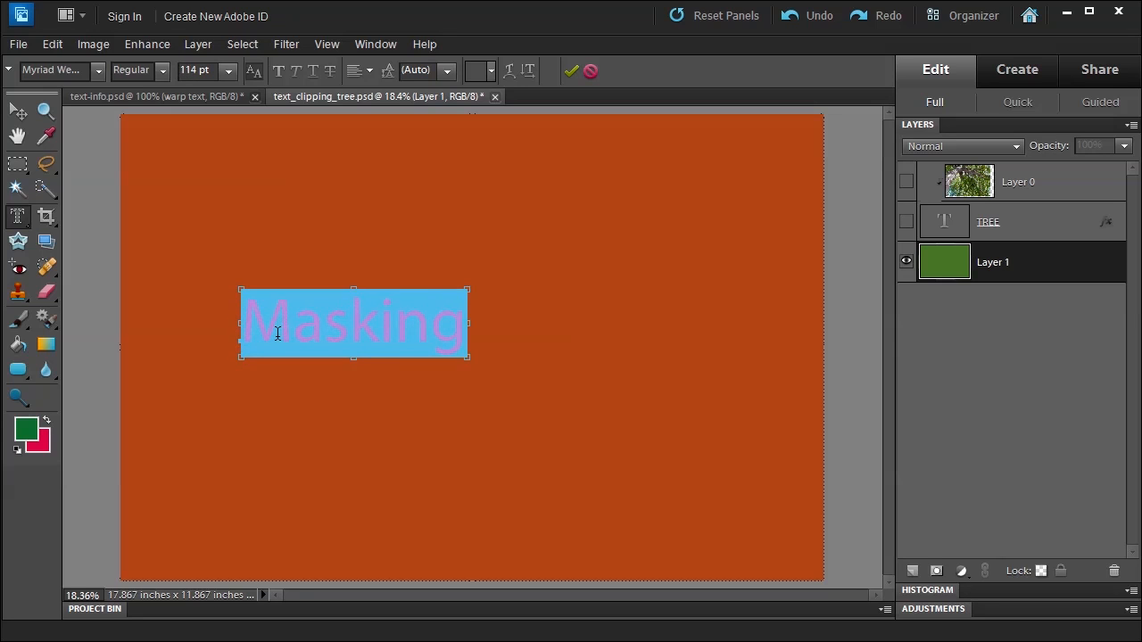
text(222)
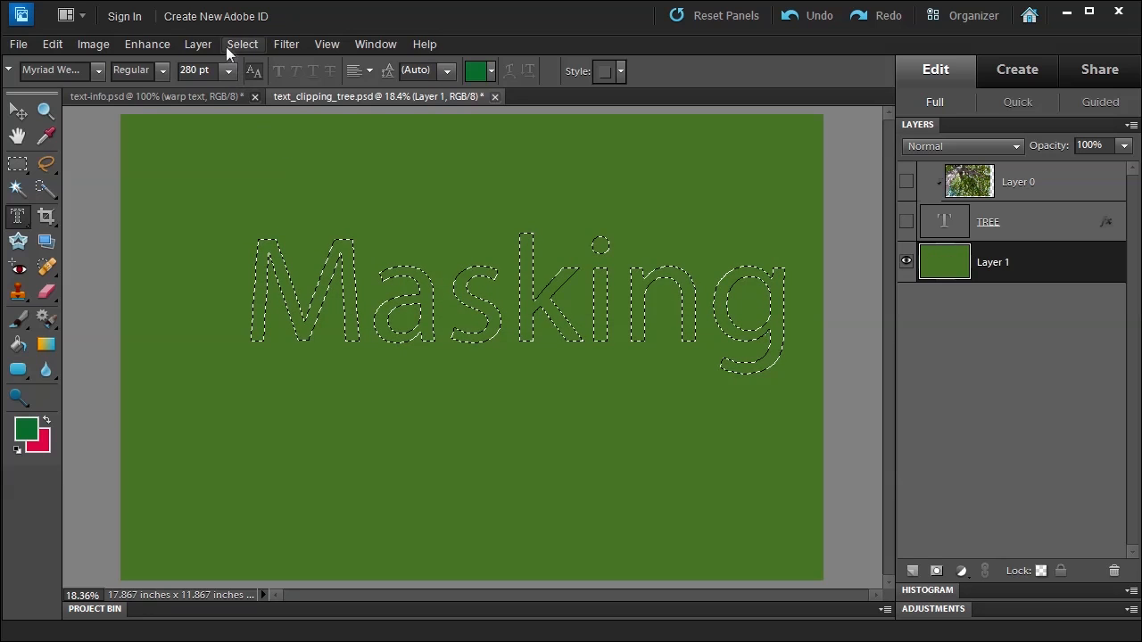
- Invert the selection, show Layer 0, and delete the tree photo outside the 'Masking' letters
click(243, 43)
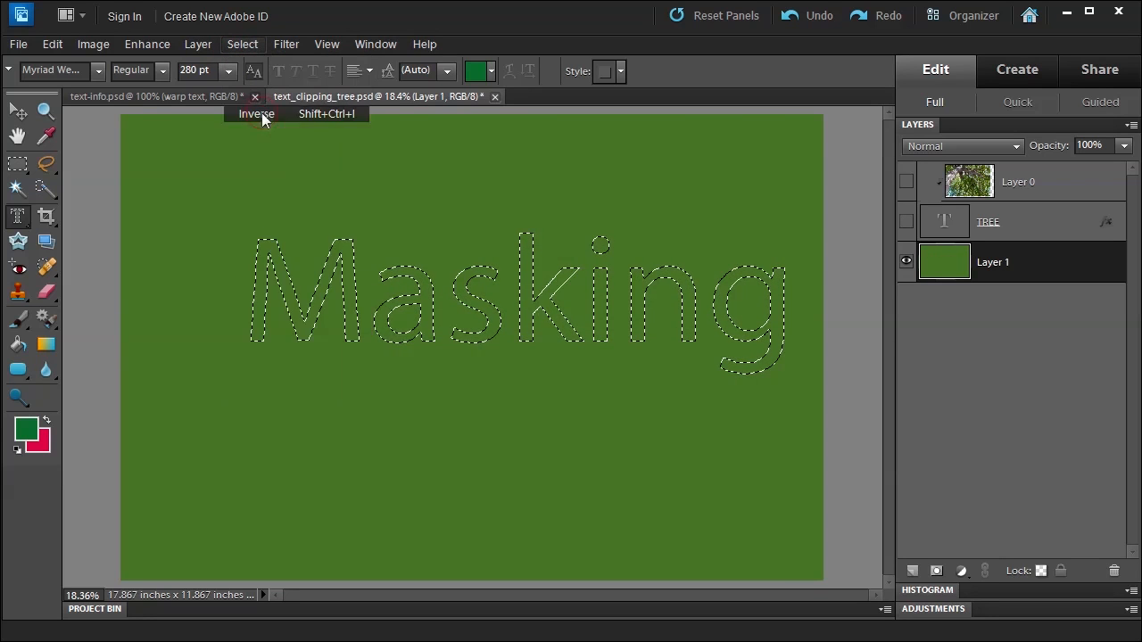
click(257, 114)
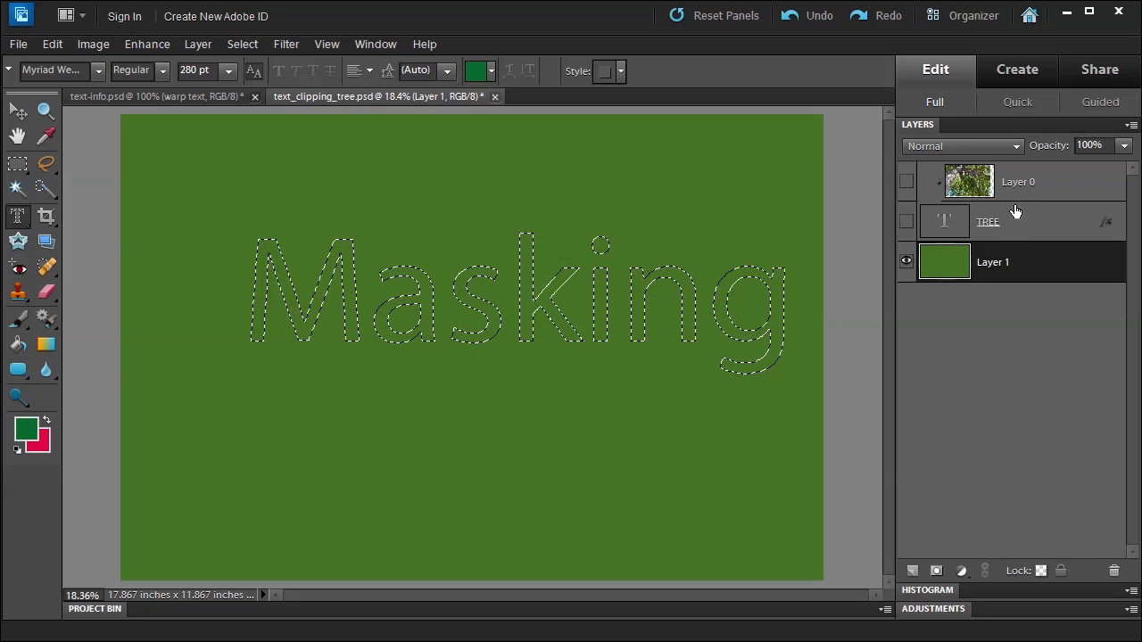
click(1017, 182)
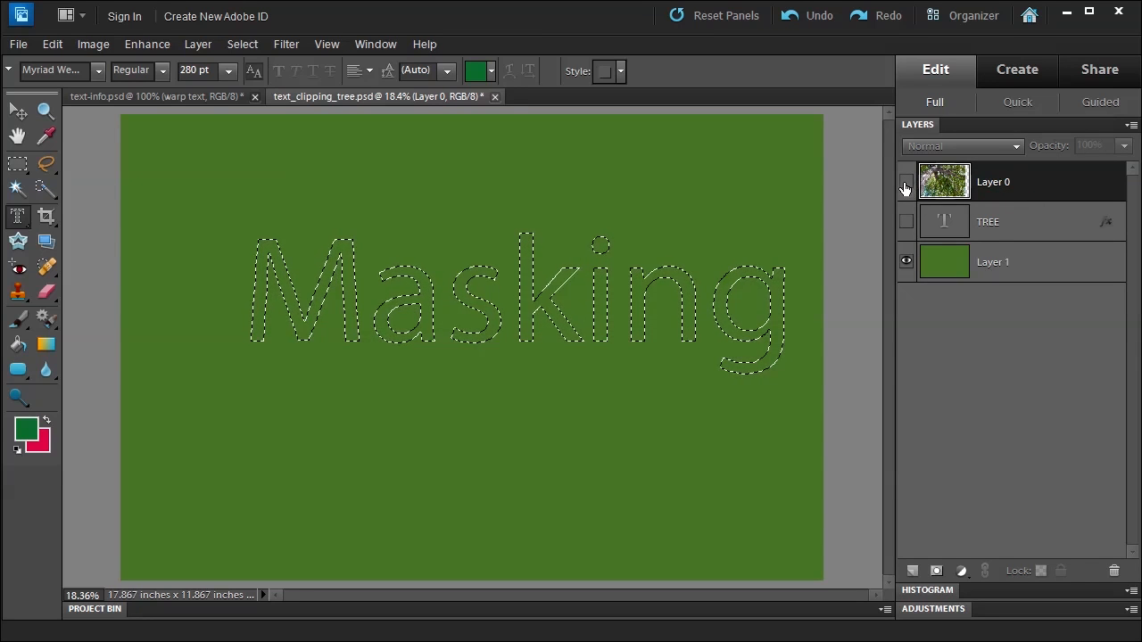
click(906, 182)
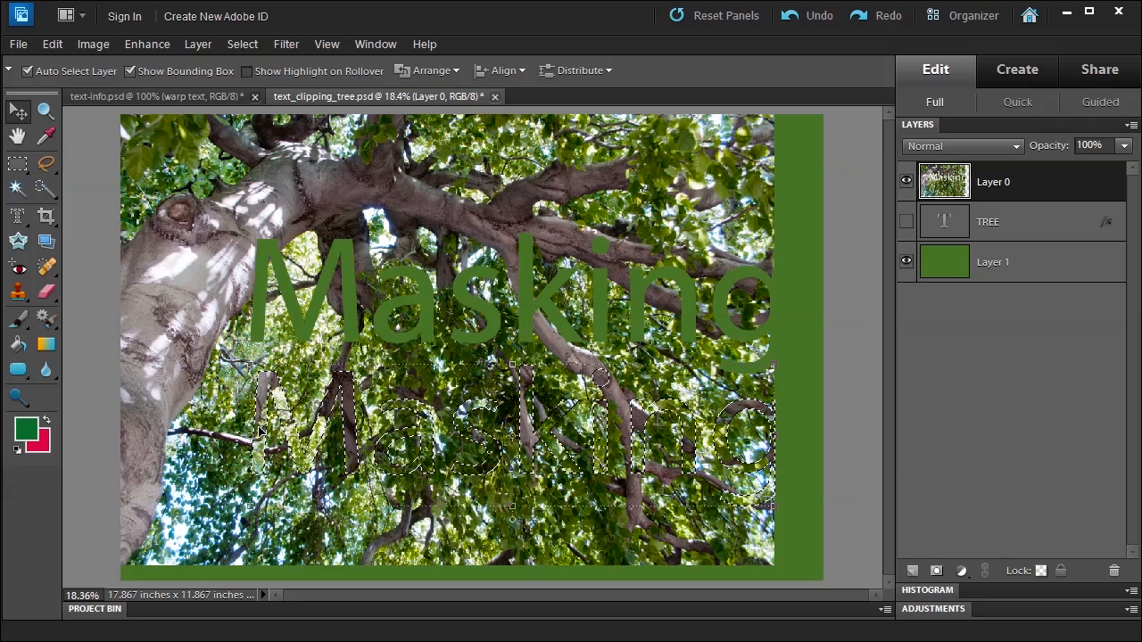
click(243, 43)
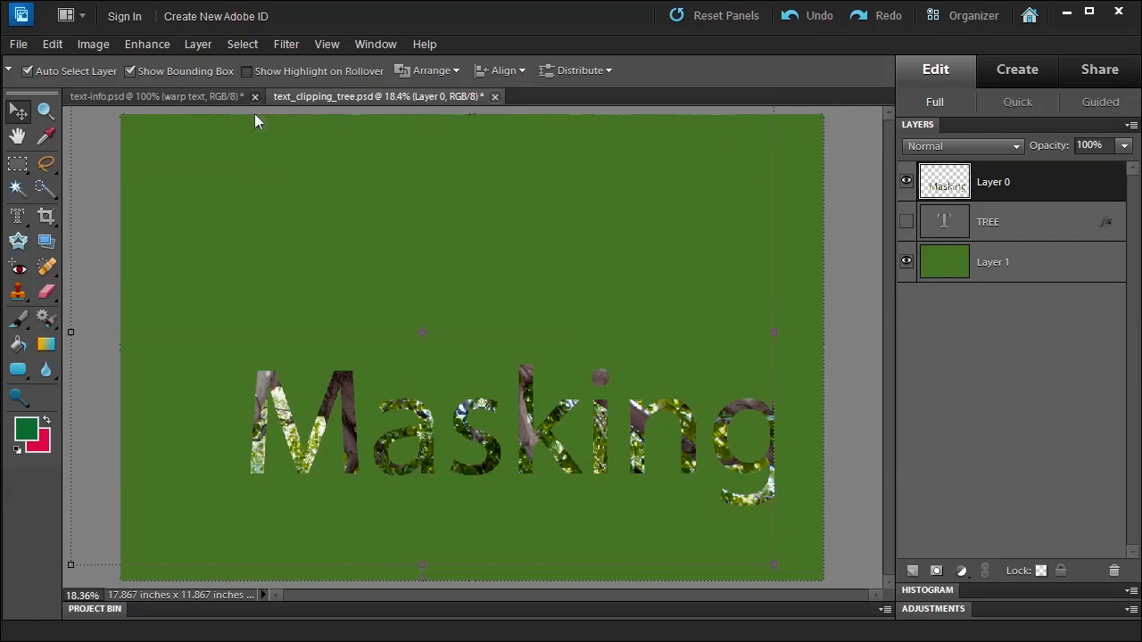
mouse_move(389, 455)
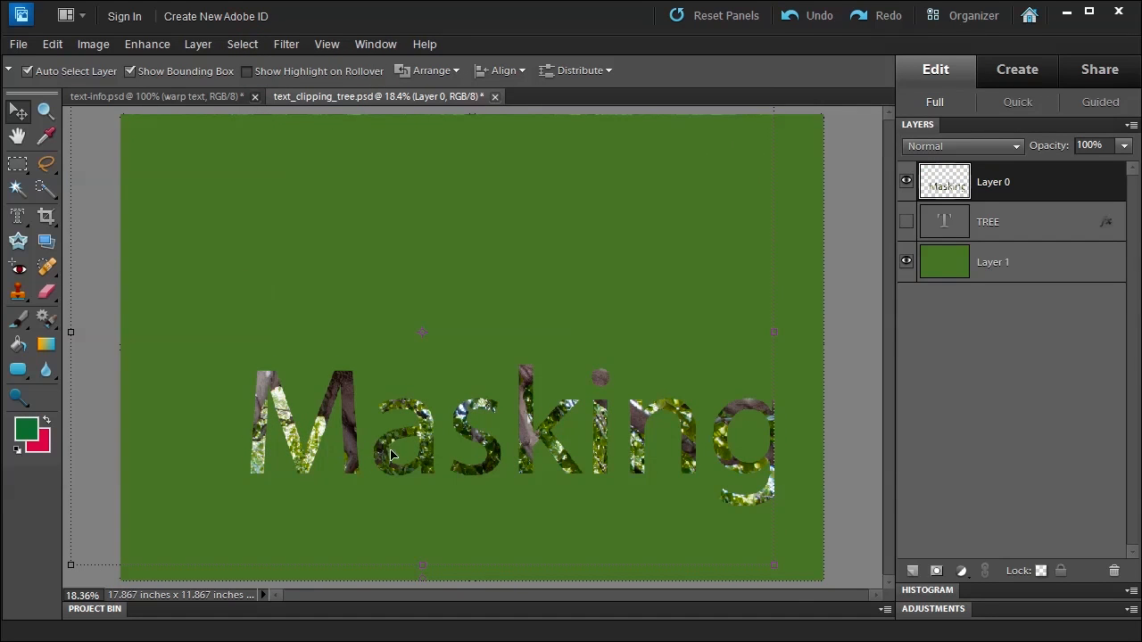
mouse_move(562, 471)
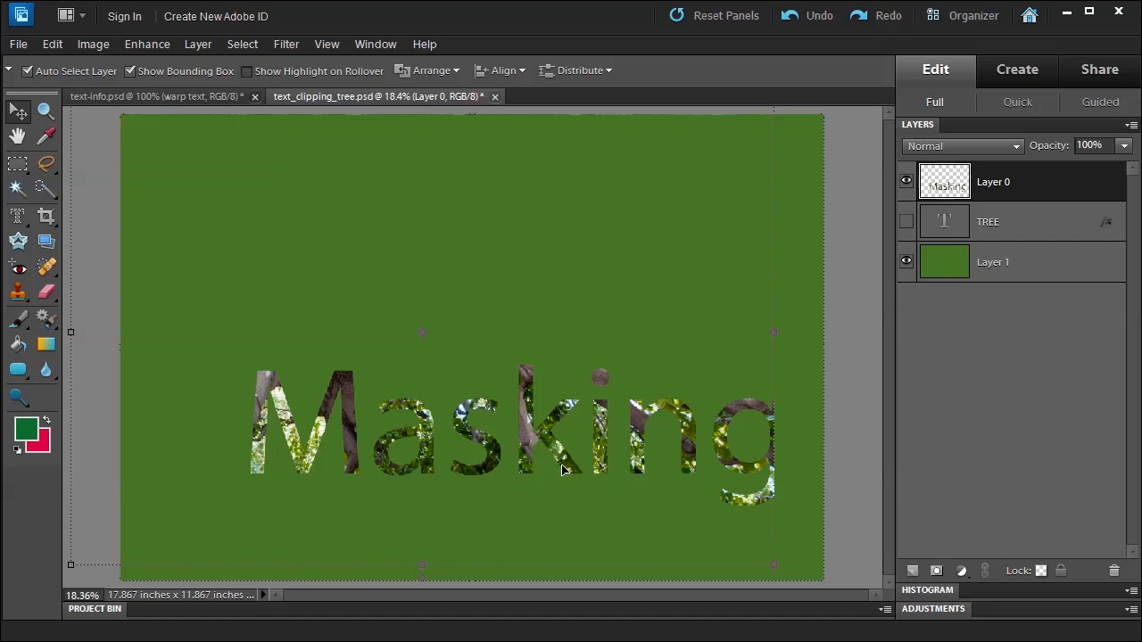